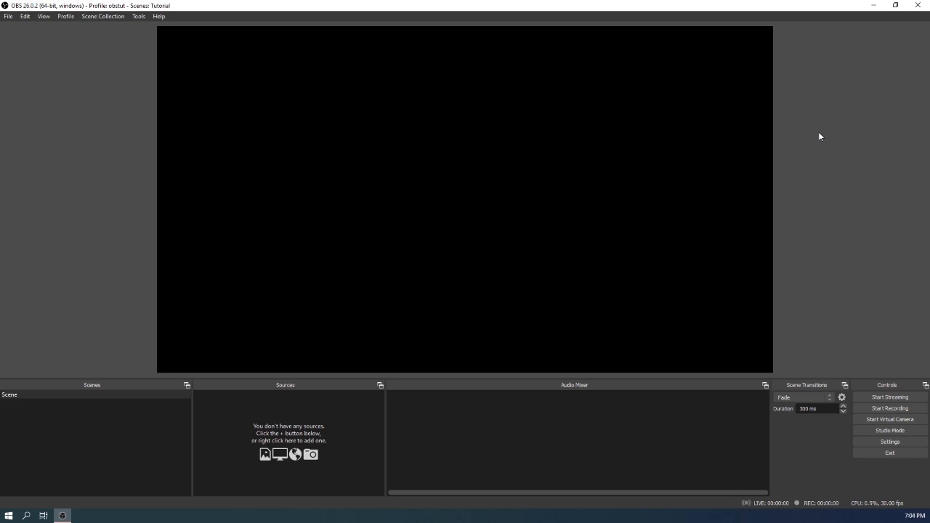
pyautogui.moveTo(831, 157)
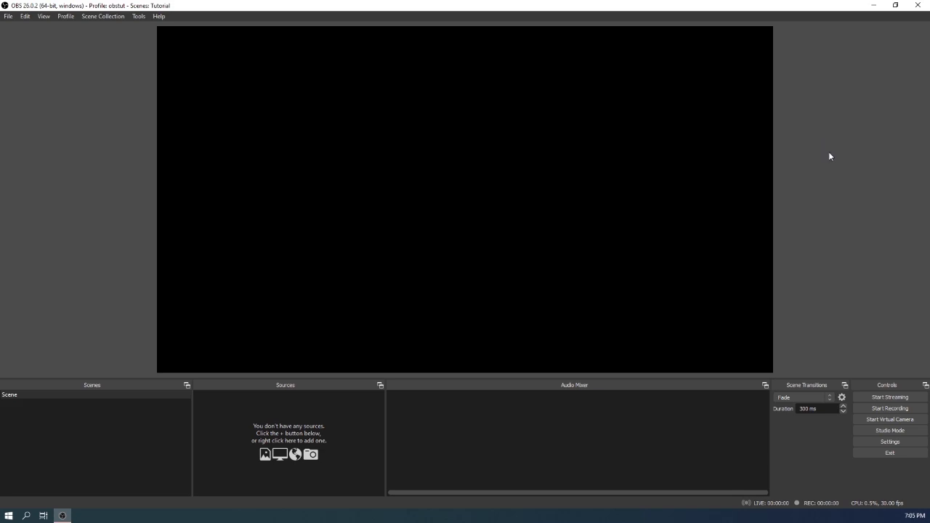
pyautogui.moveTo(799, 317)
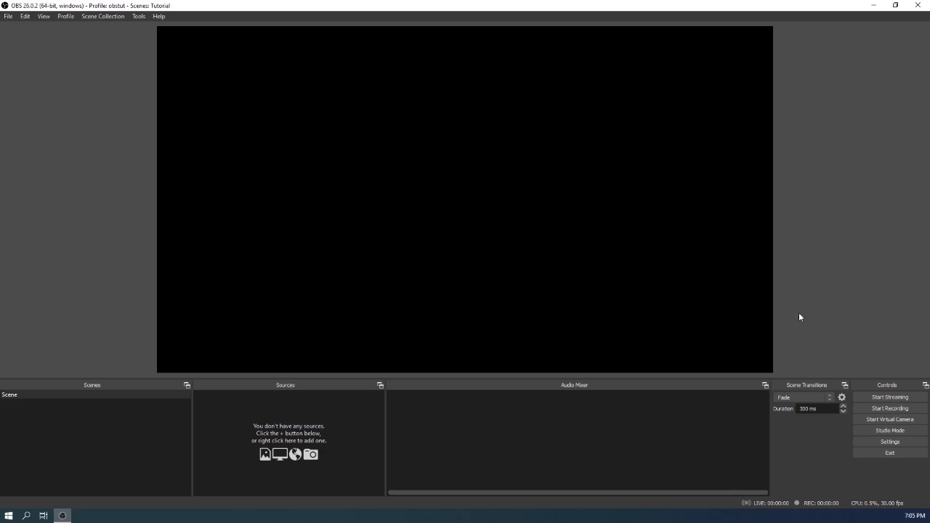
# Step: Select Twitch as the Stream service, then move on to the Video settings
pyautogui.click(890, 442)
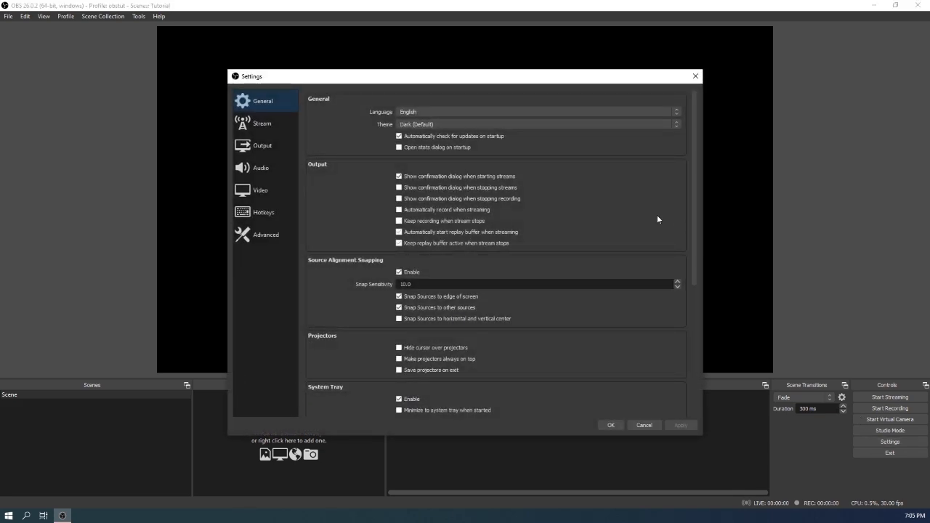
pyautogui.click(262, 122)
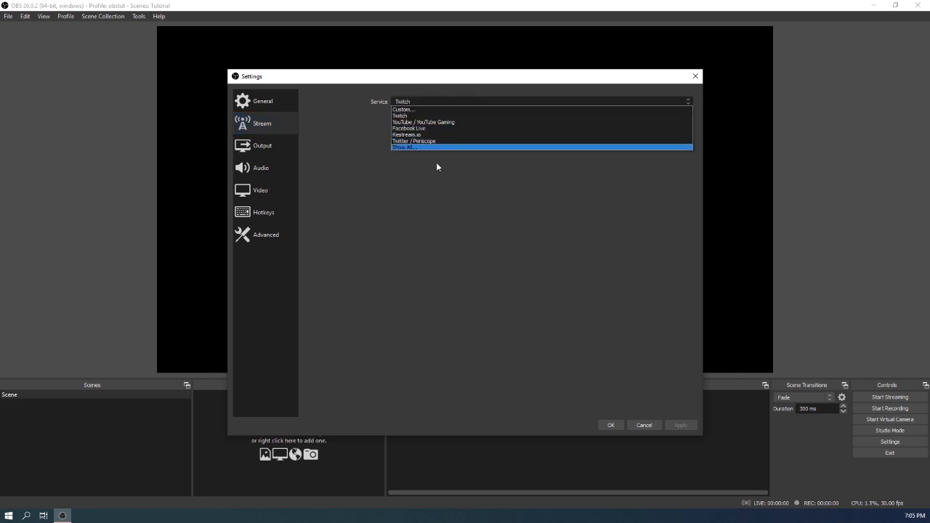
pyautogui.click(400, 116)
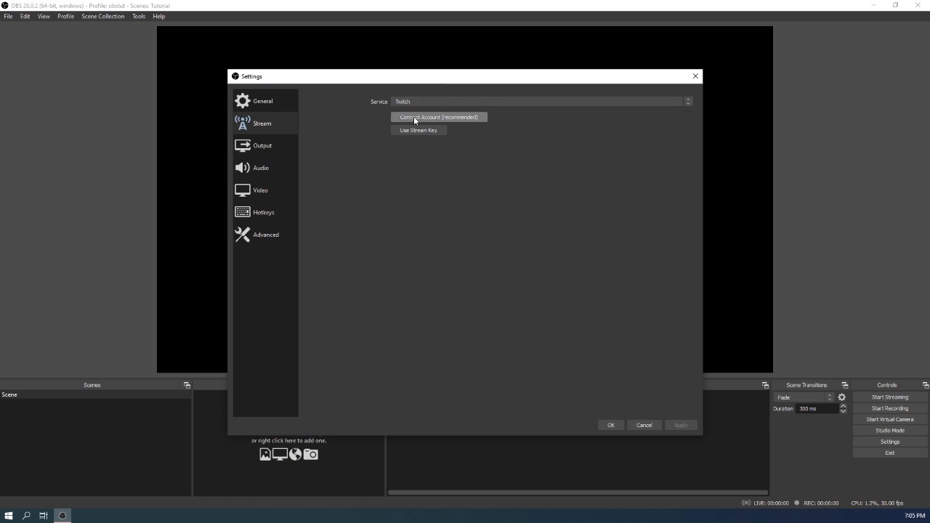
pyautogui.click(260, 189)
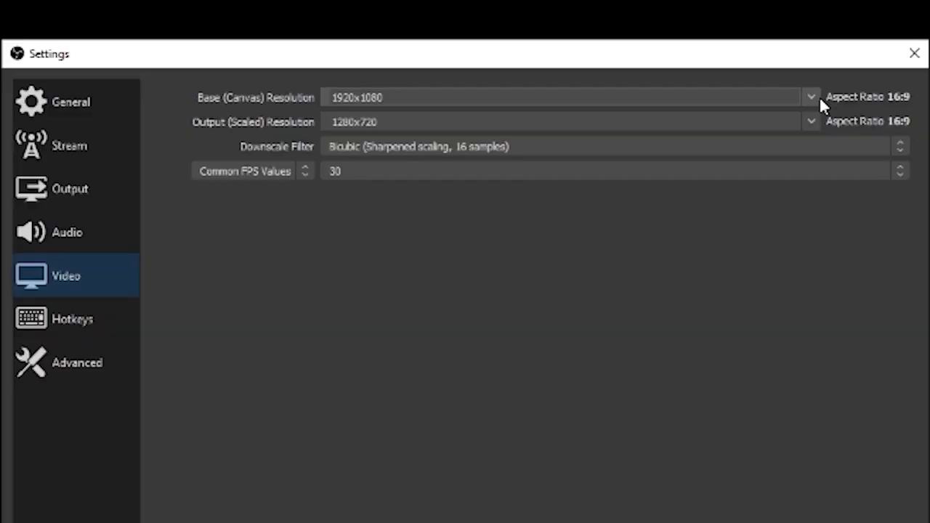
# Step: Review the Base (Canvas) Resolution choices and keep 1920x1080
pyautogui.click(811, 96)
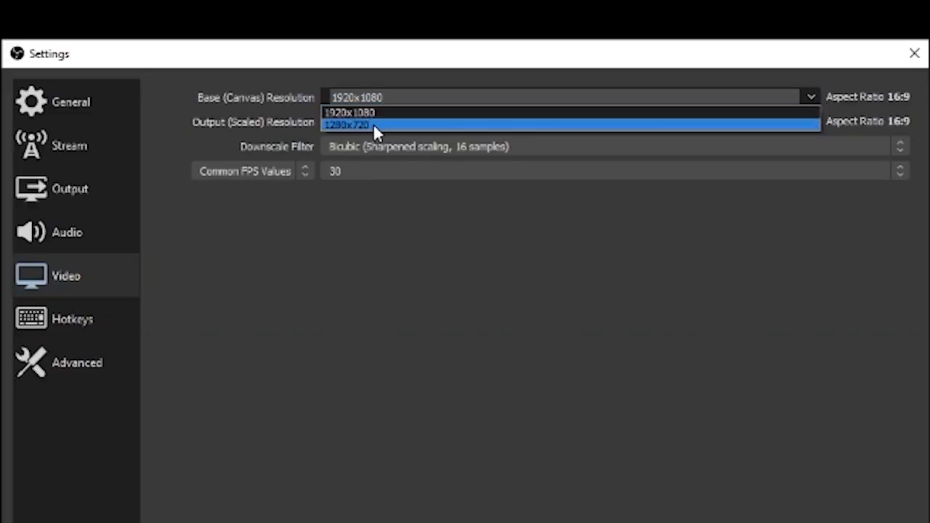
pyautogui.moveTo(384, 130)
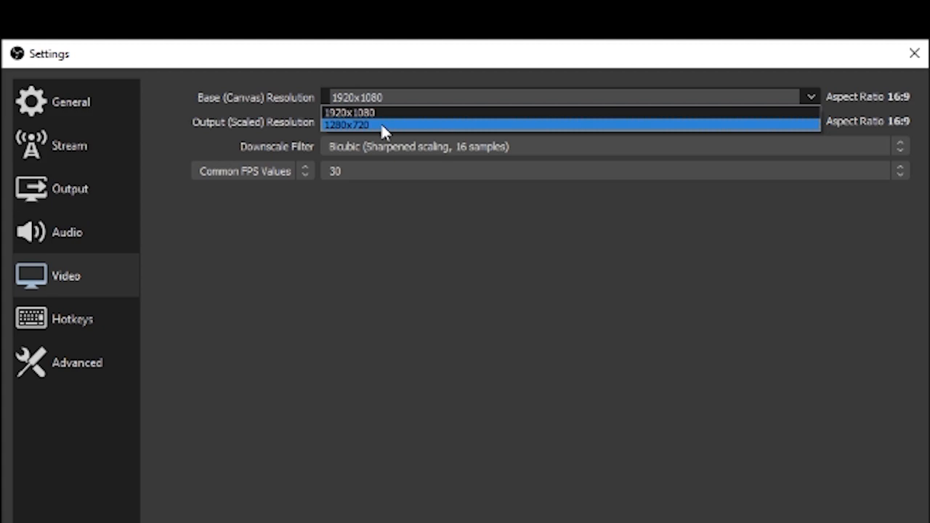
pyautogui.moveTo(385, 113)
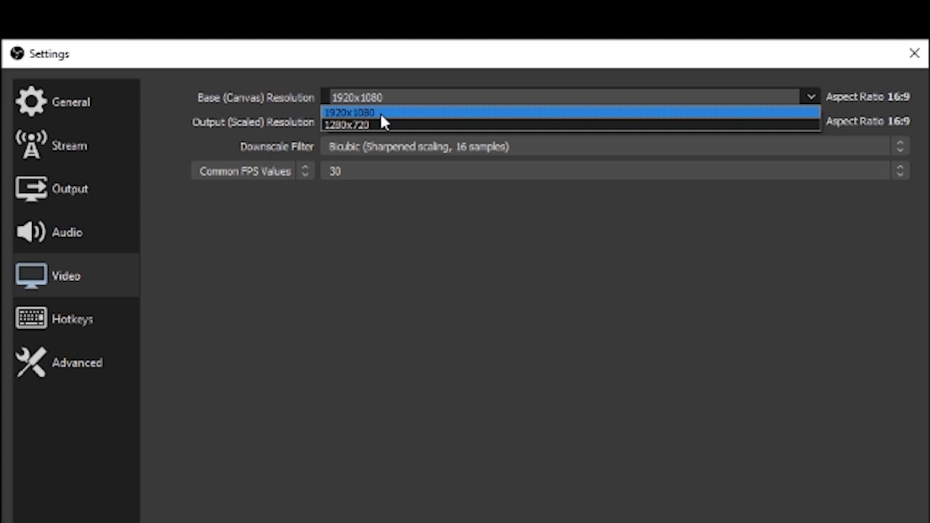
pyautogui.moveTo(390, 125)
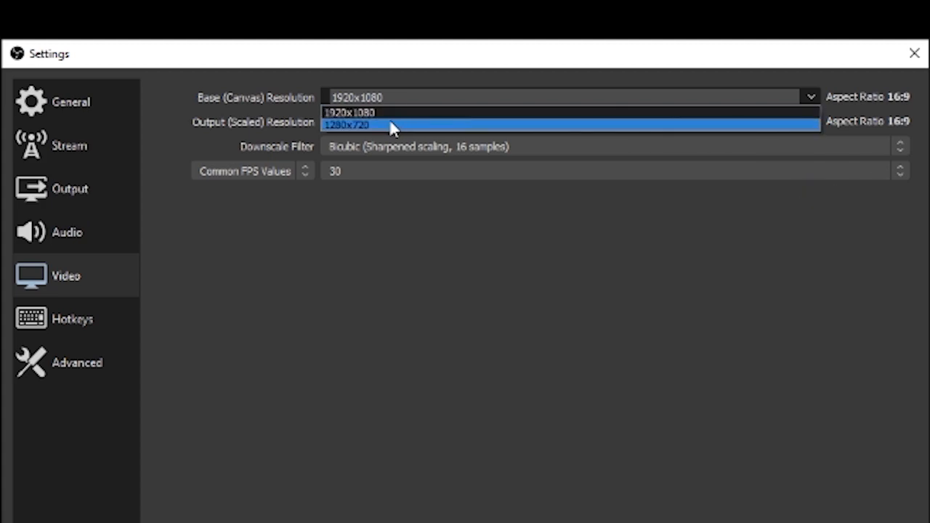
pyautogui.click(348, 125)
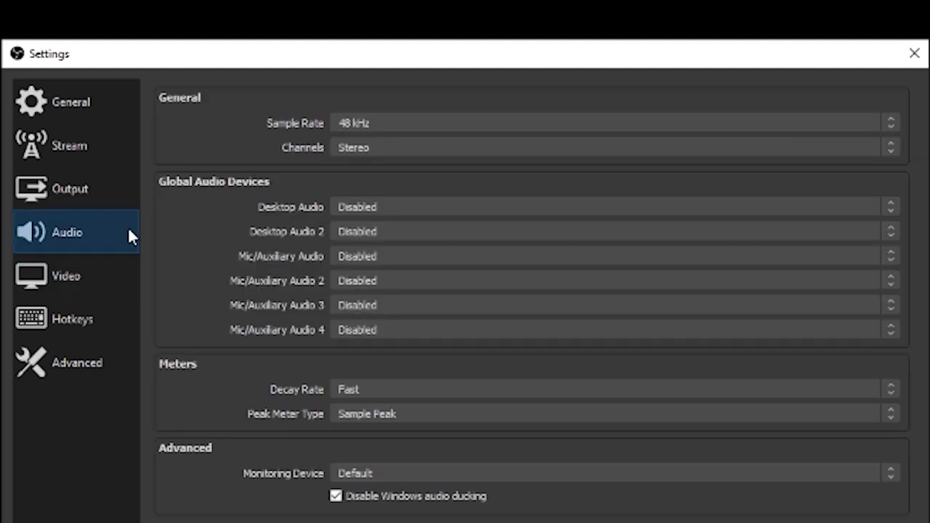
# Step: Keep global audio devices Disabled and review the simple Output mode (2500 Kbps NVENC, mkv)
pyautogui.click(613, 123)
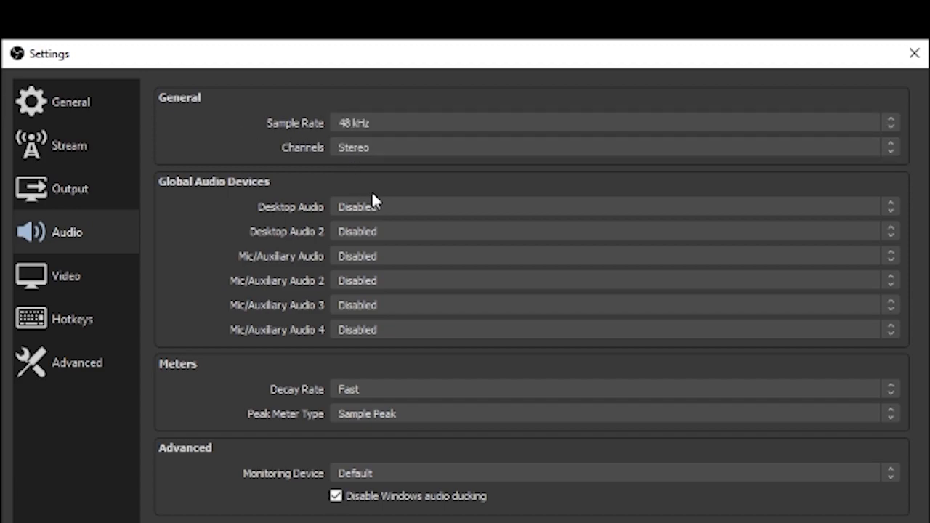
pyautogui.moveTo(206, 172)
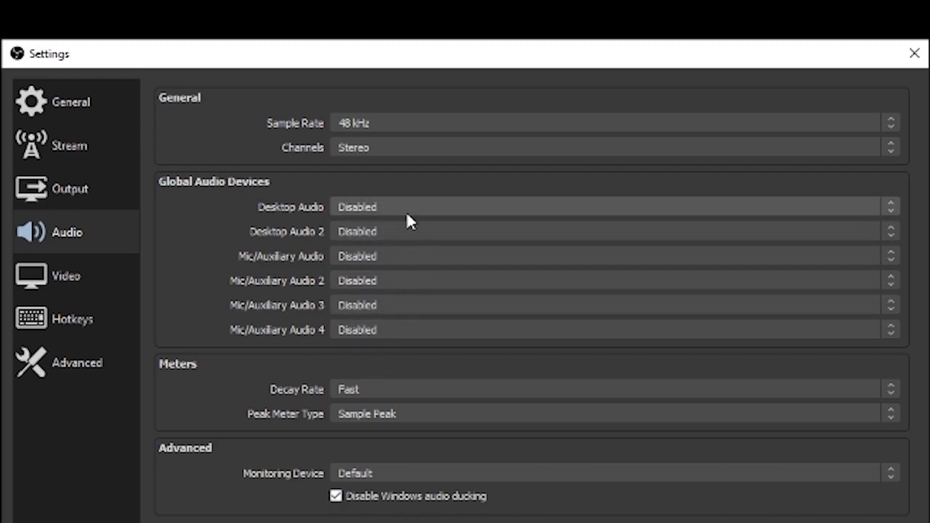
pyautogui.moveTo(385, 269)
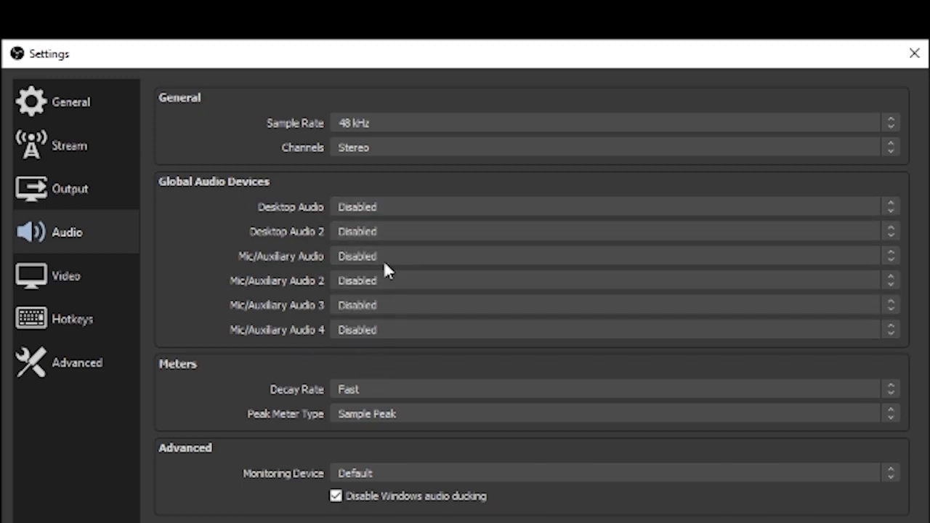
pyautogui.click(70, 189)
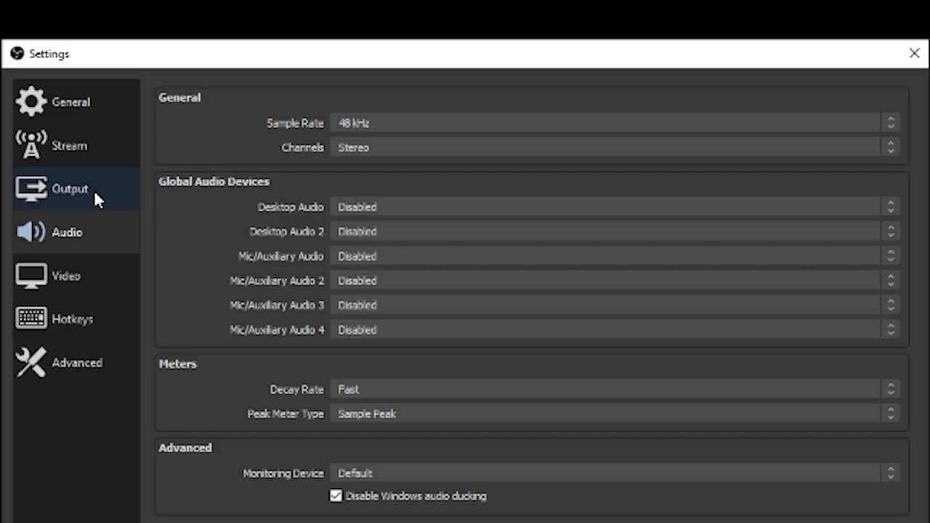
pyautogui.click(70, 189)
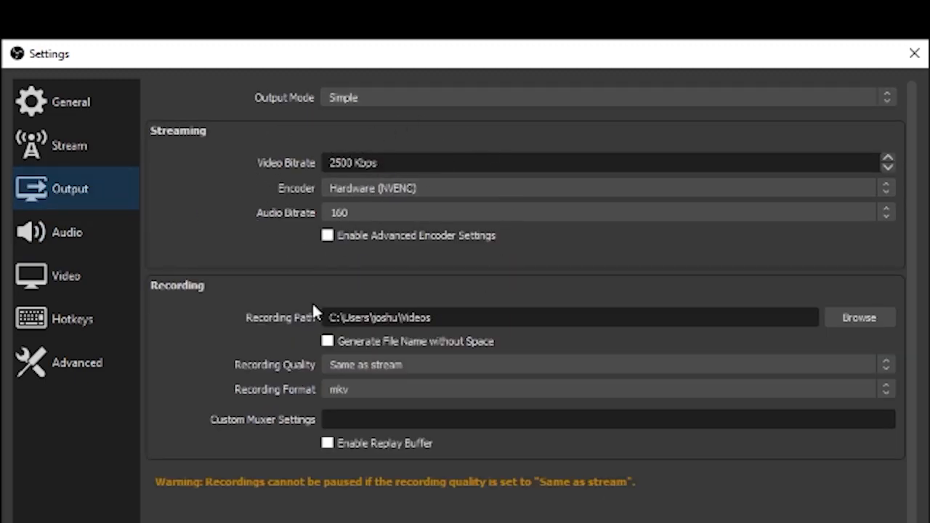
pyautogui.moveTo(436, 114)
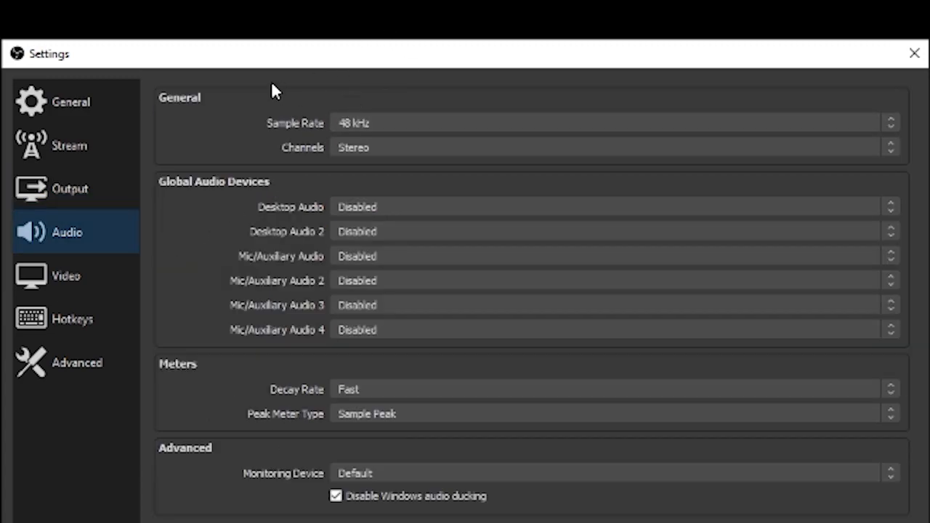
pyautogui.moveTo(588, 122)
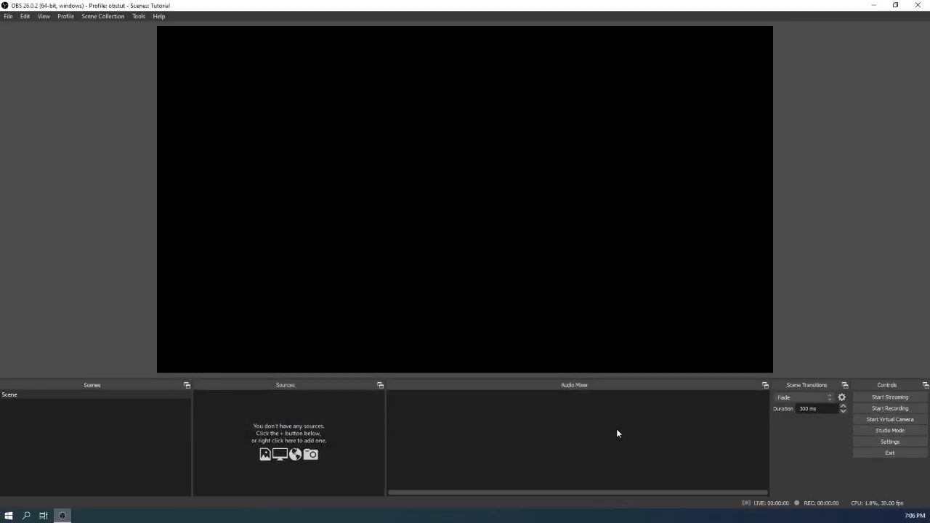
# Step: Rename the existing scene to 'Starting' from its context menu
pyautogui.click(9, 396)
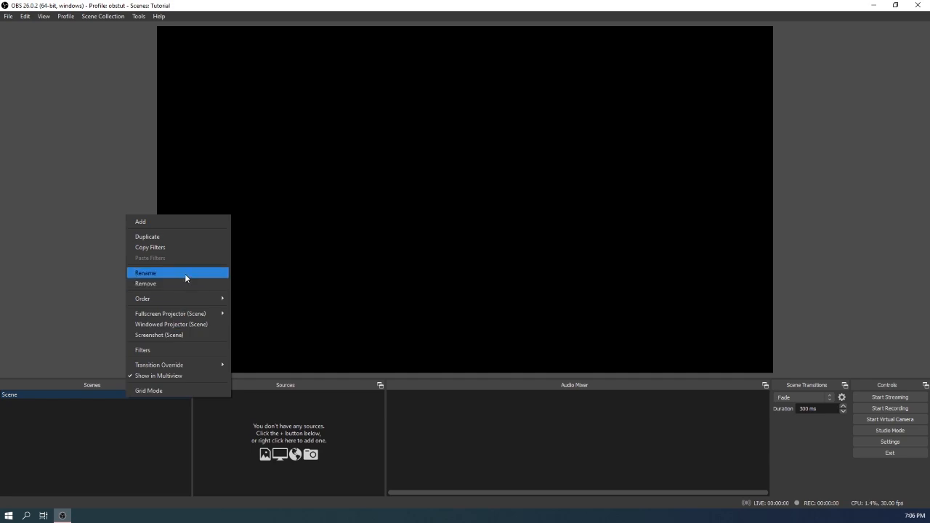
pyautogui.click(145, 274)
pyautogui.write('Starting')
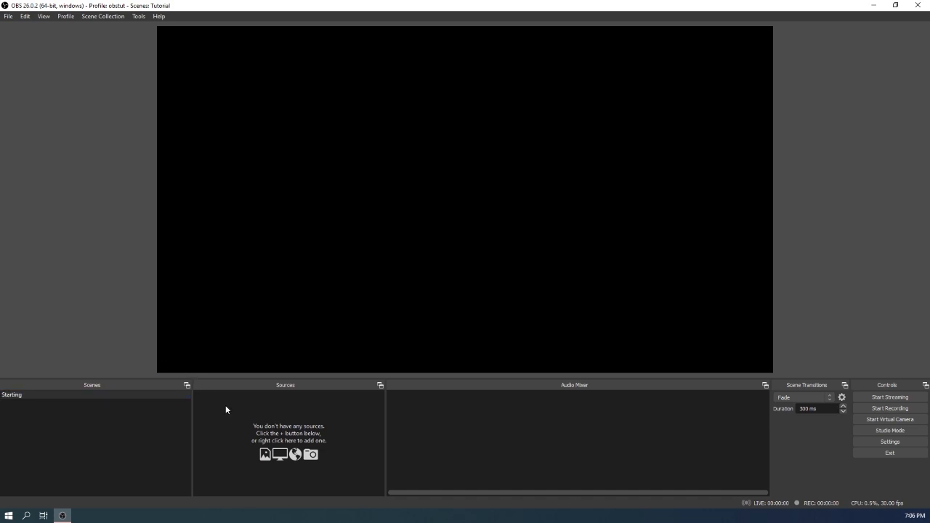
pyautogui.moveTo(875, 273)
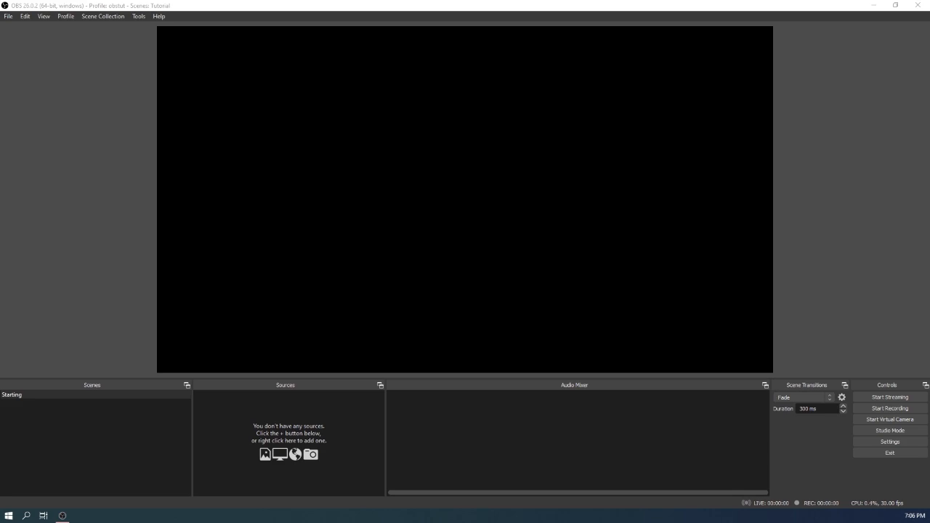
pyautogui.moveTo(550, 151)
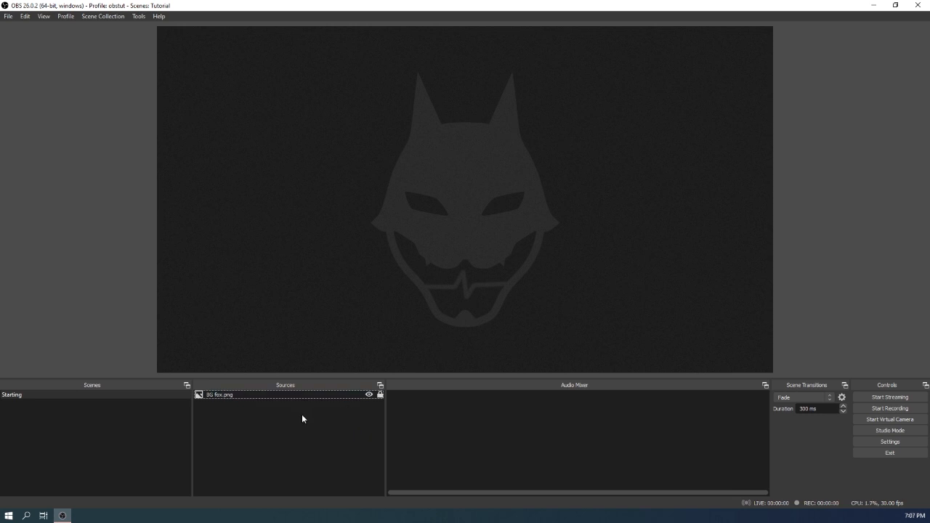
pyautogui.moveTo(750, 334)
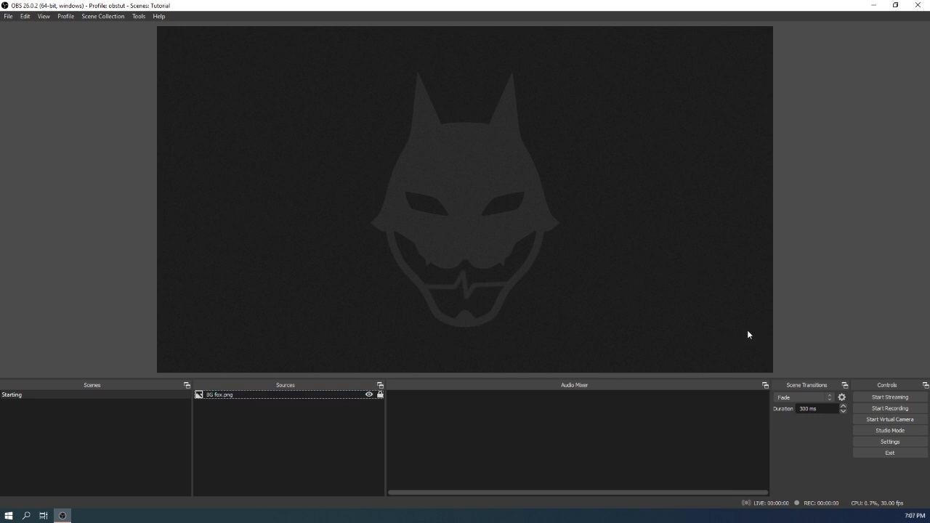
pyautogui.moveTo(549, 171)
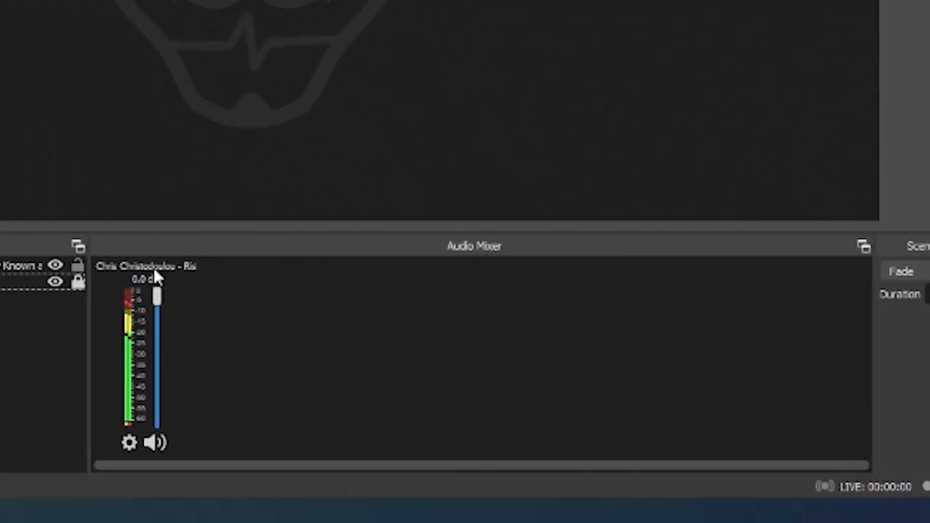
pyautogui.moveTo(410, 283)
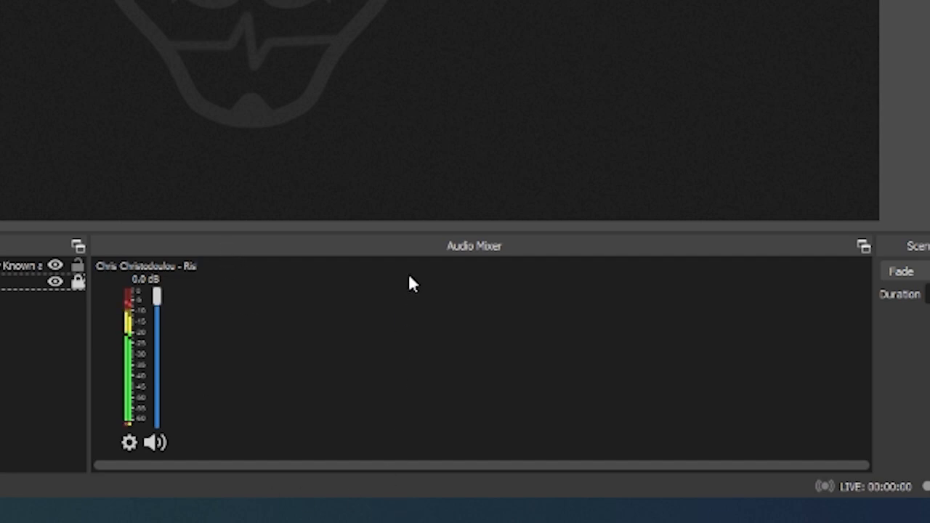
pyautogui.moveTo(213, 262)
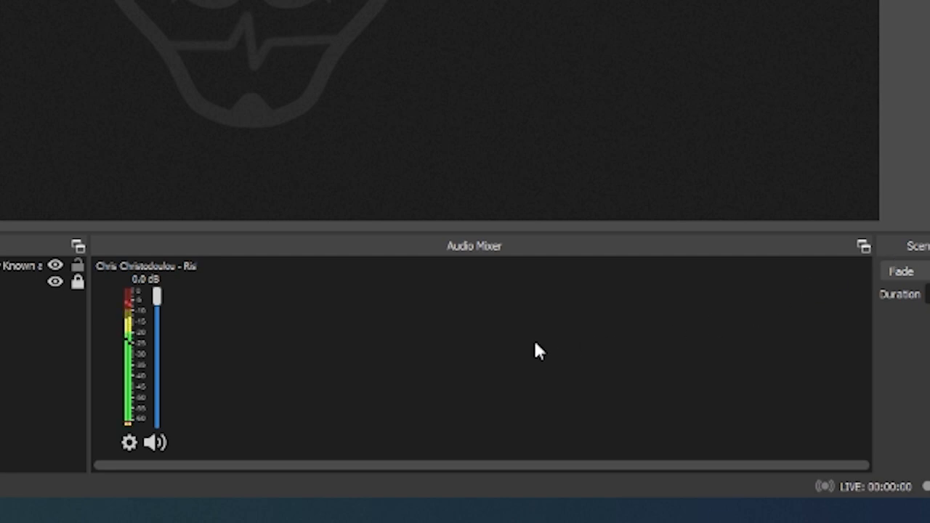
pyautogui.moveTo(269, 334)
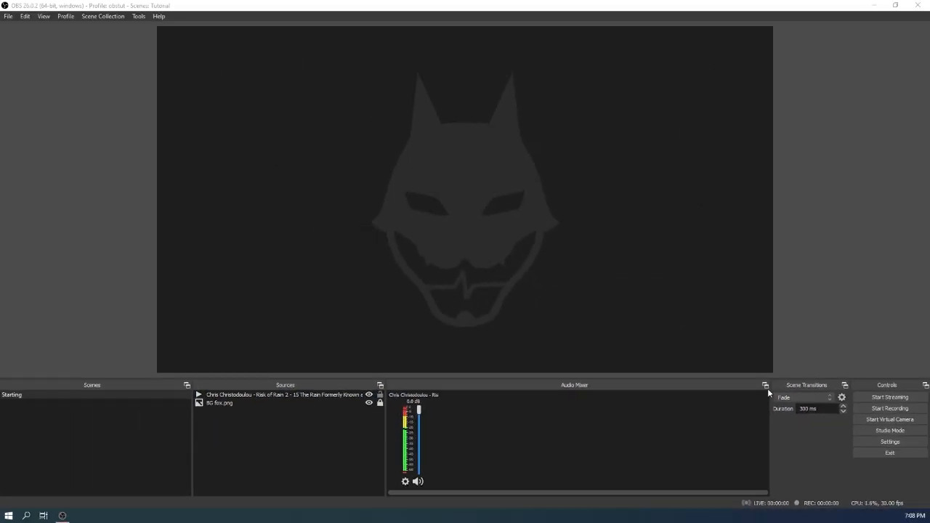
pyautogui.moveTo(160, 448)
pyautogui.write('Webcam')
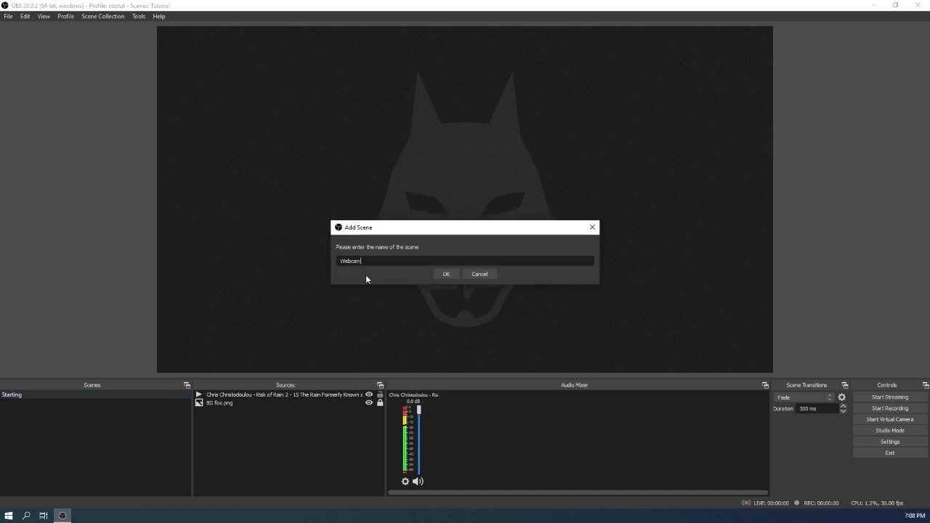
# Step: Create the Webcam scene and add a Game Capture source named 'Vtube Studio'
pyautogui.click(447, 273)
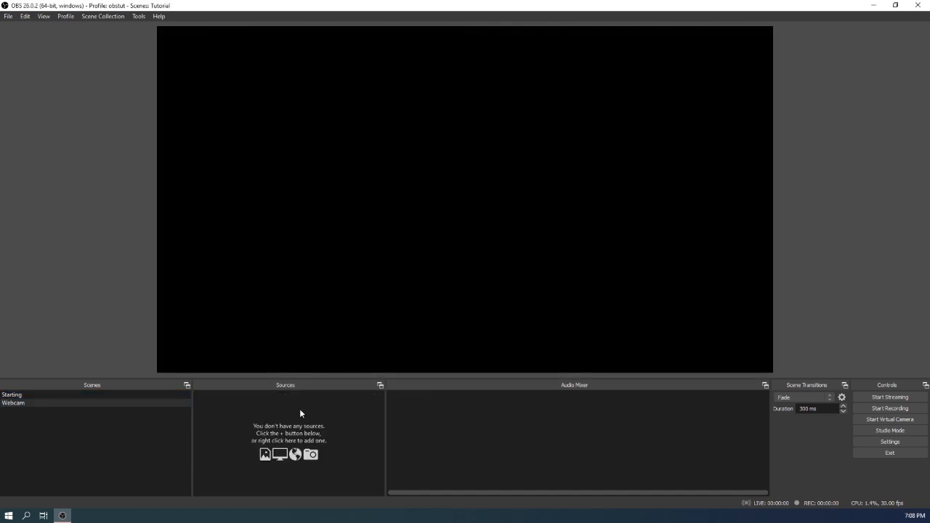
pyautogui.rightClick(299, 415)
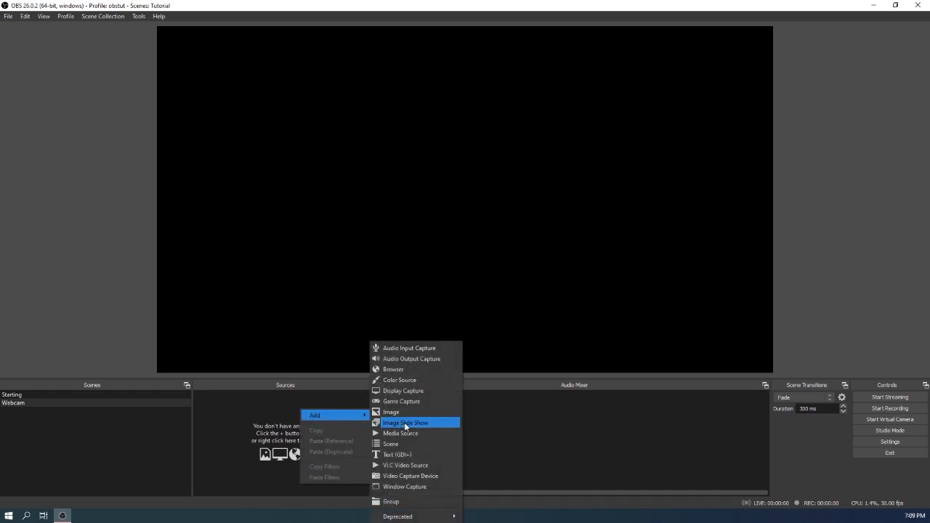
pyautogui.click(401, 402)
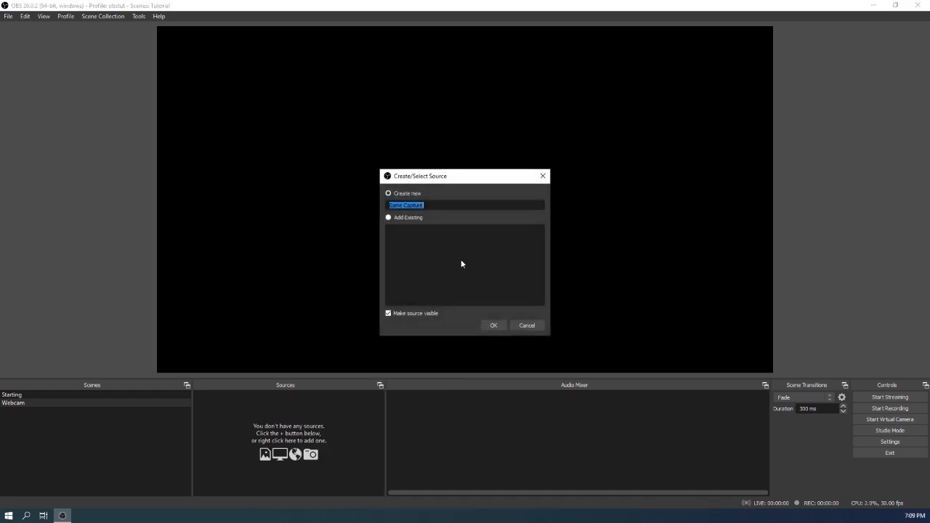
pyautogui.write('Vtm')
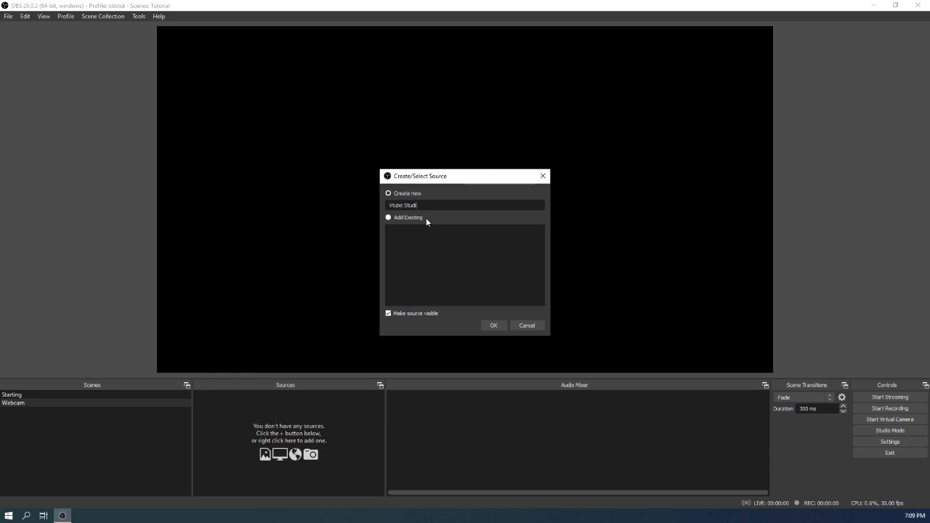
pyautogui.click(495, 326)
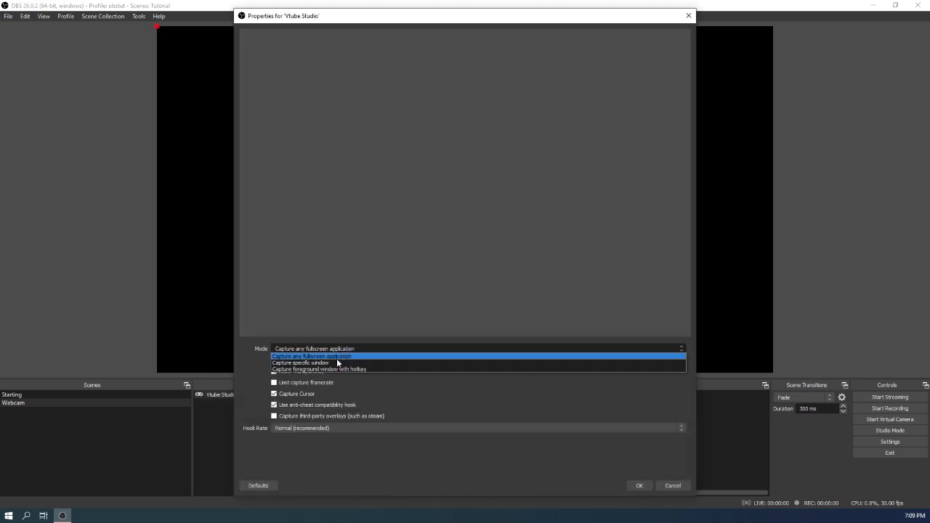
# Step: Capture the specific VTube Studio window with Allow Transparency enabled
pyautogui.click(299, 363)
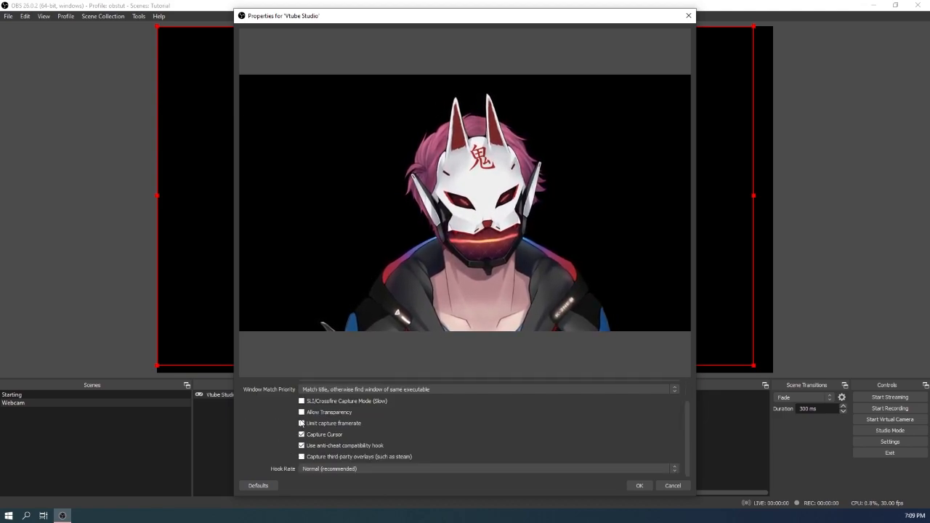
pyautogui.click(302, 413)
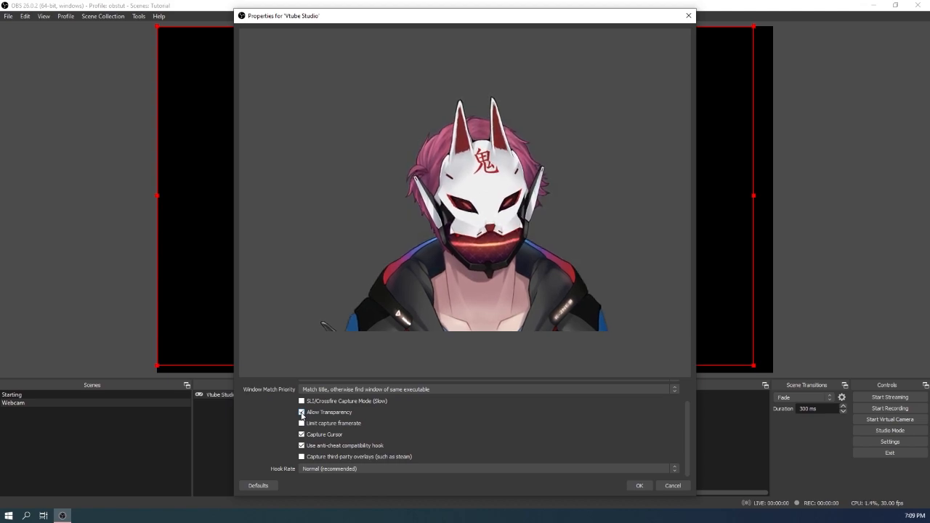
pyautogui.click(303, 412)
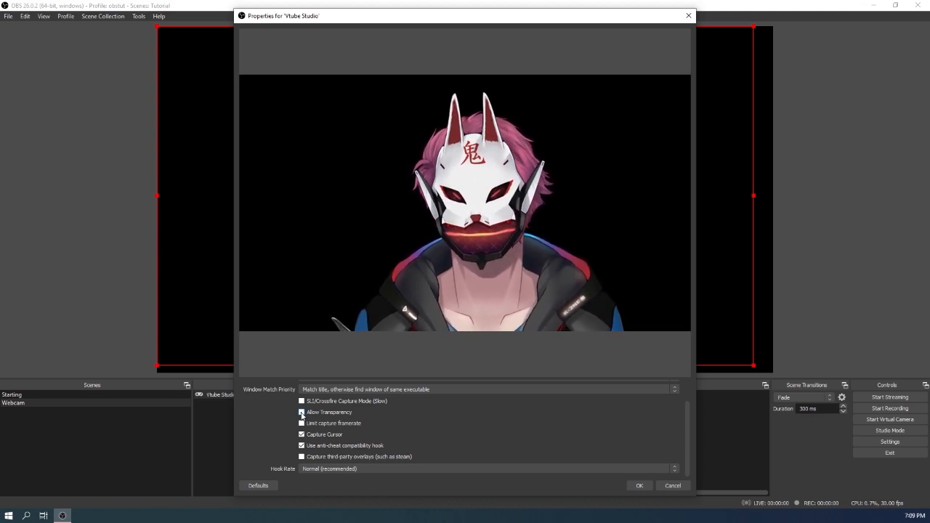
pyautogui.click(303, 413)
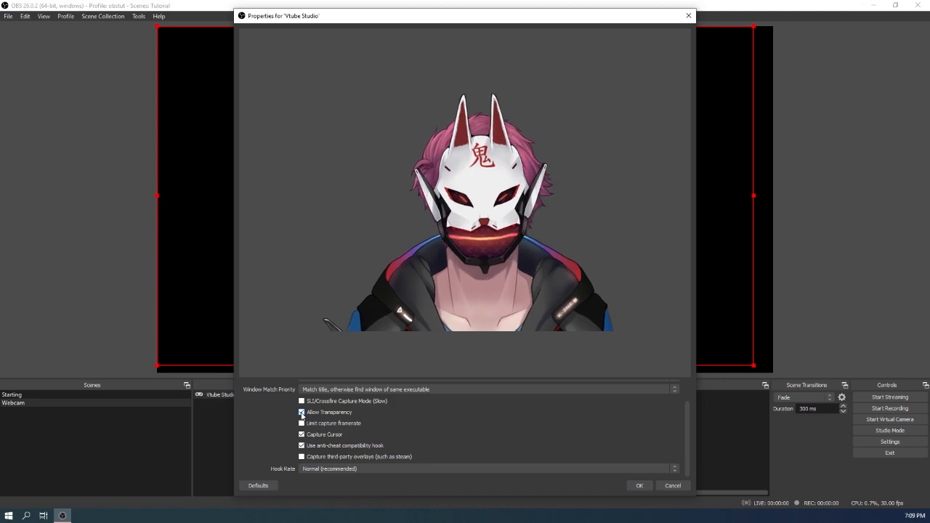
pyautogui.click(640, 486)
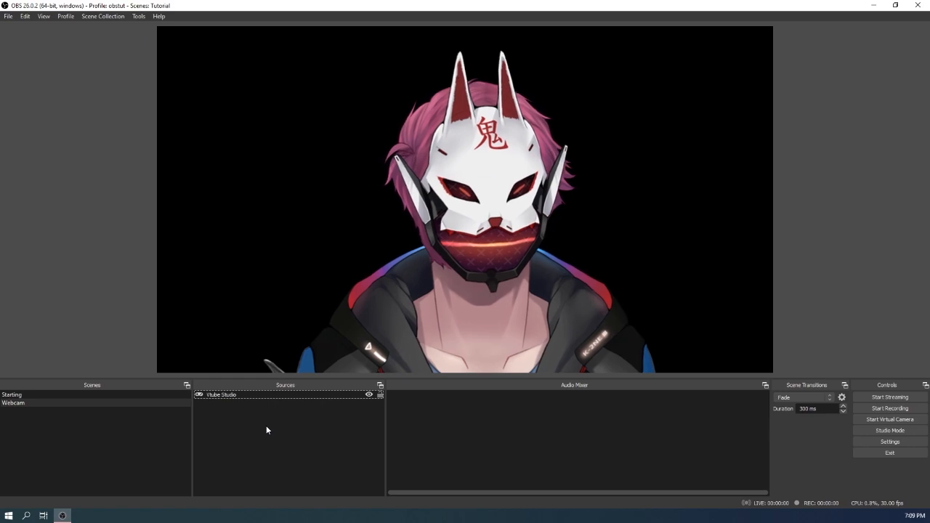
# Step: Add an Audio Input Capture named 'Mic' on the Default device to Webcam
pyautogui.rightClick(268, 430)
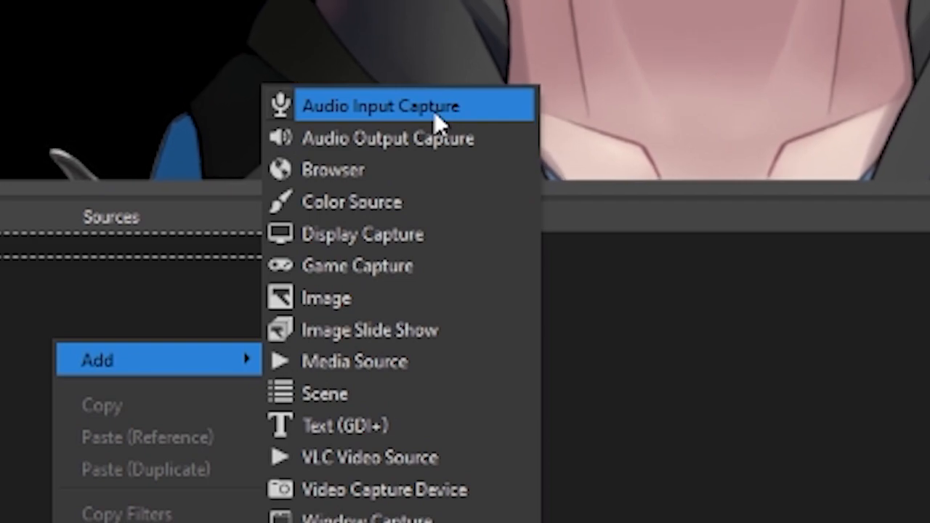
pyautogui.click(378, 105)
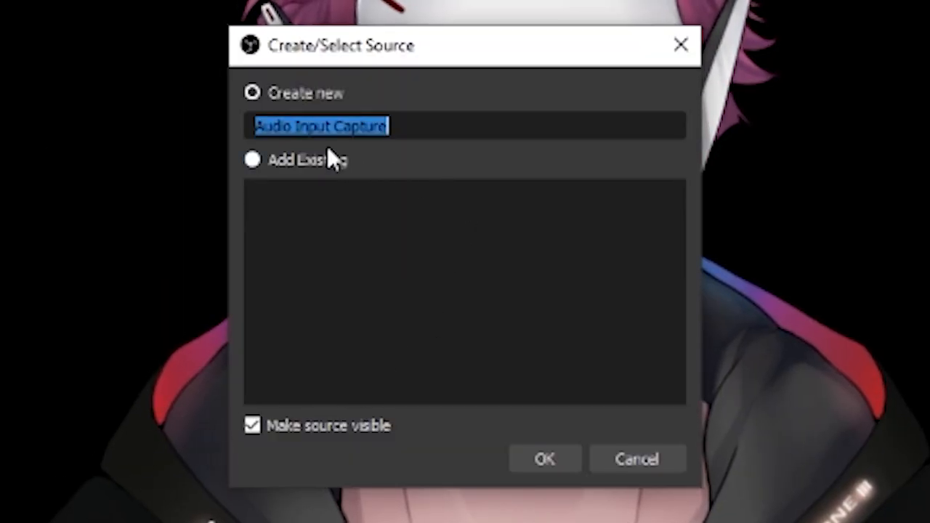
pyautogui.write('Mic')
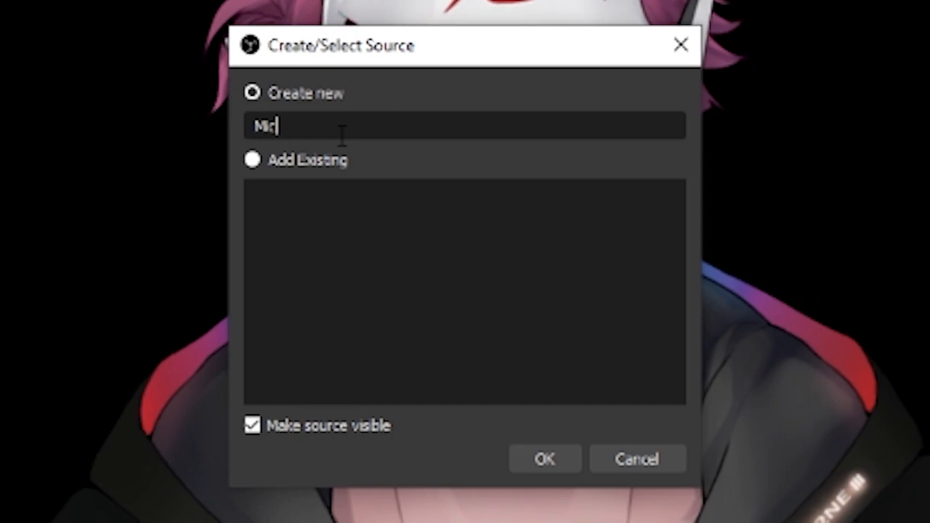
pyautogui.click(543, 459)
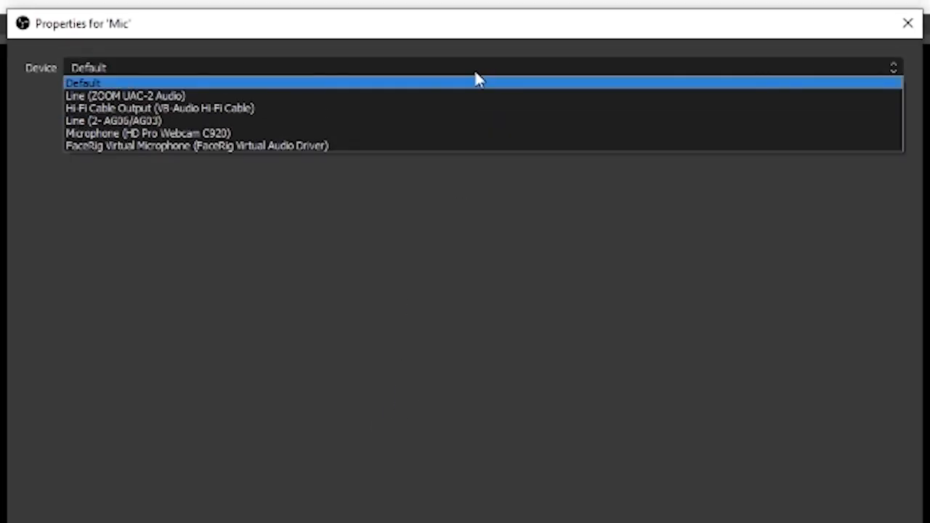
pyautogui.moveTo(101, 107)
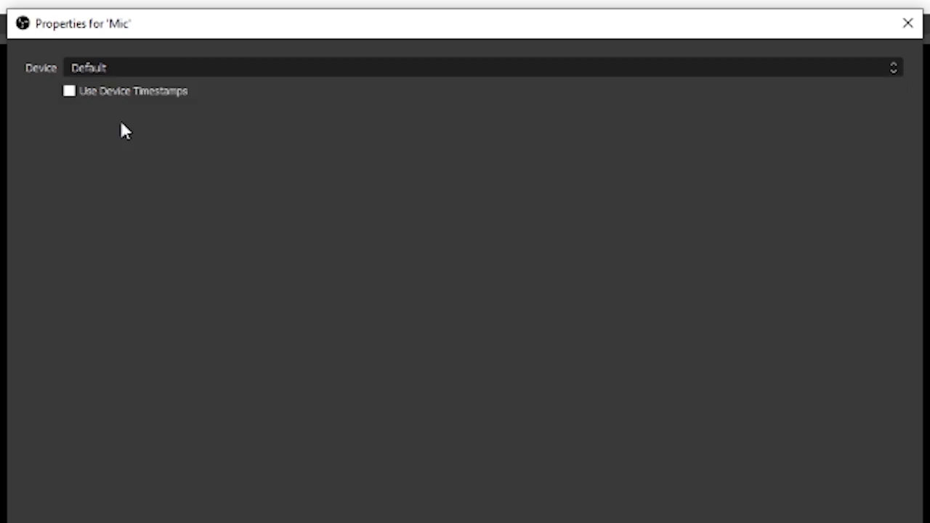
pyautogui.click(907, 23)
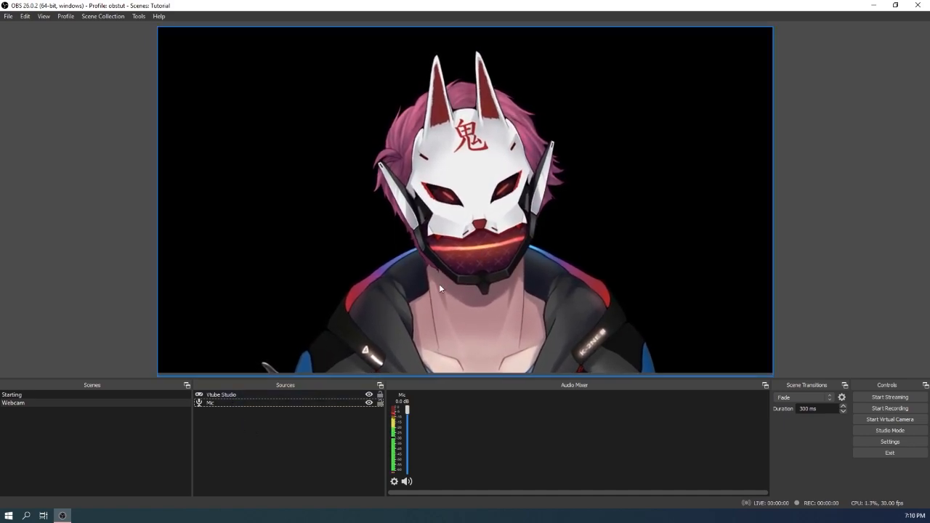
pyautogui.click(211, 403)
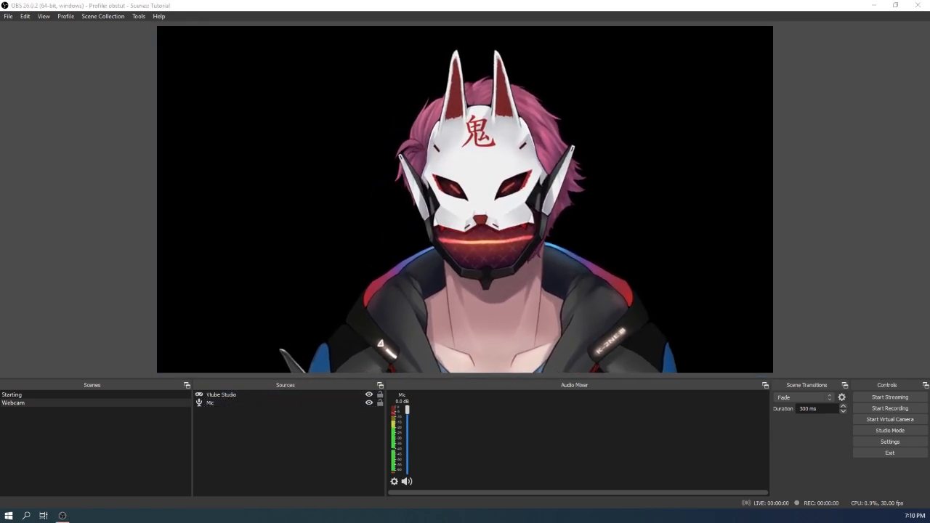
pyautogui.click(210, 404)
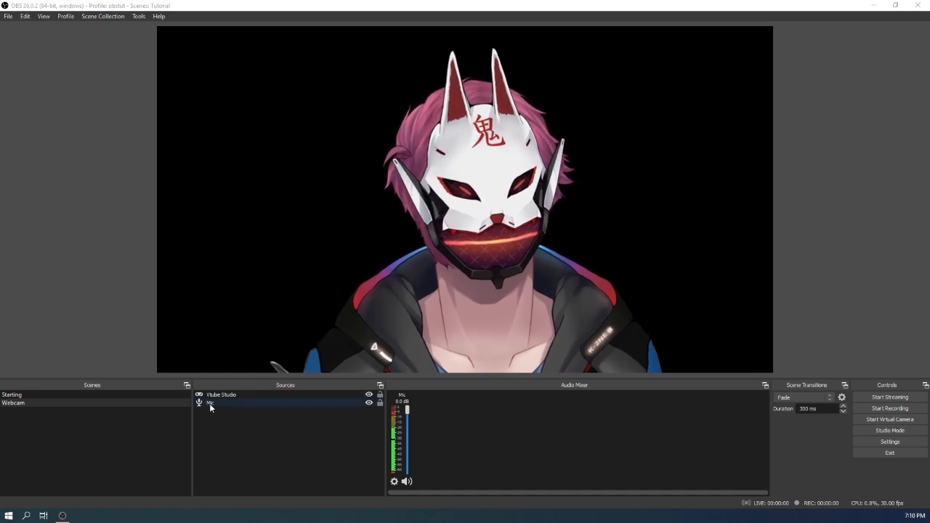
pyautogui.click(12, 395)
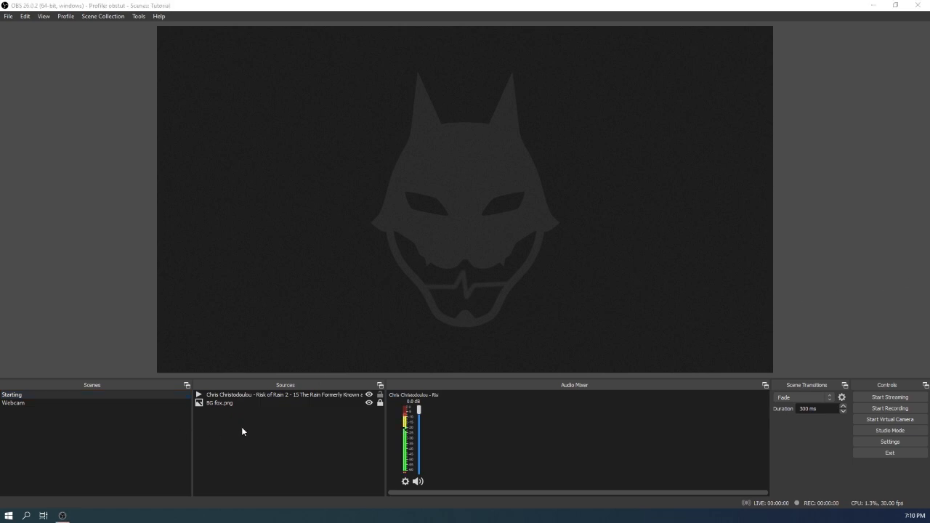
pyautogui.click(13, 402)
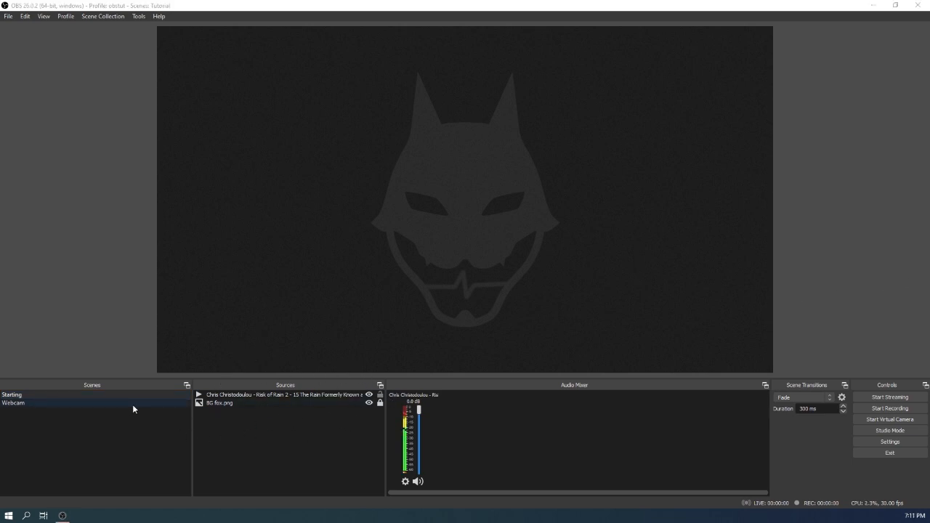
pyautogui.click(13, 403)
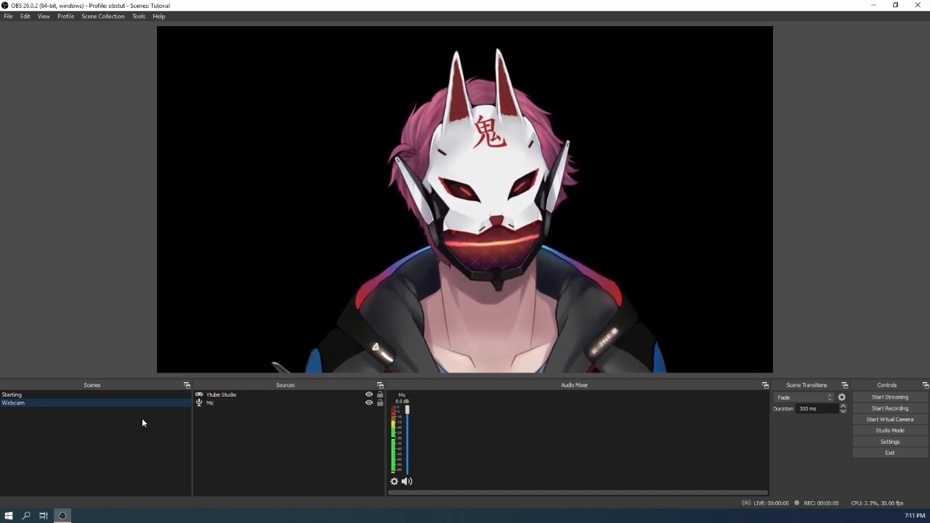
# Step: Create the Game scene and add a Game Capture source named 'GameCapture'
pyautogui.rightClick(142, 423)
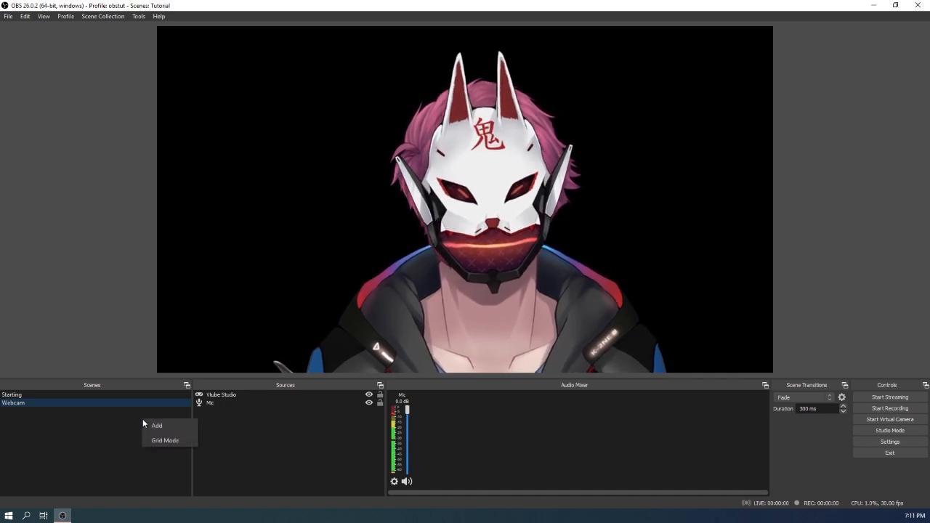
pyautogui.click(157, 425)
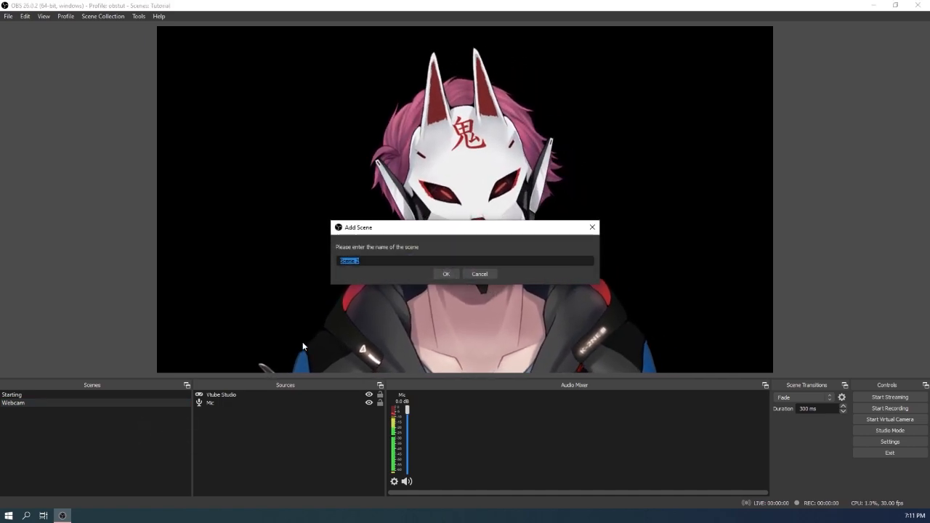
pyautogui.write('Game')
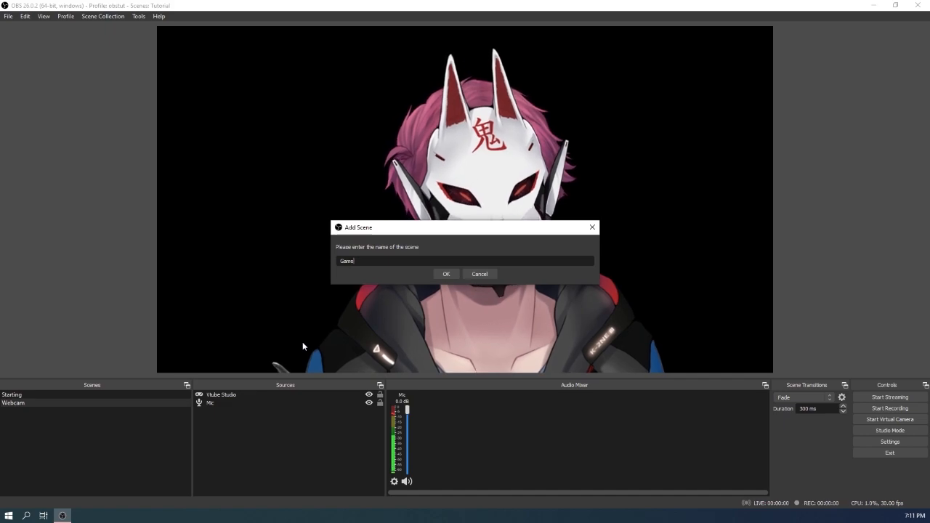
pyautogui.click(447, 273)
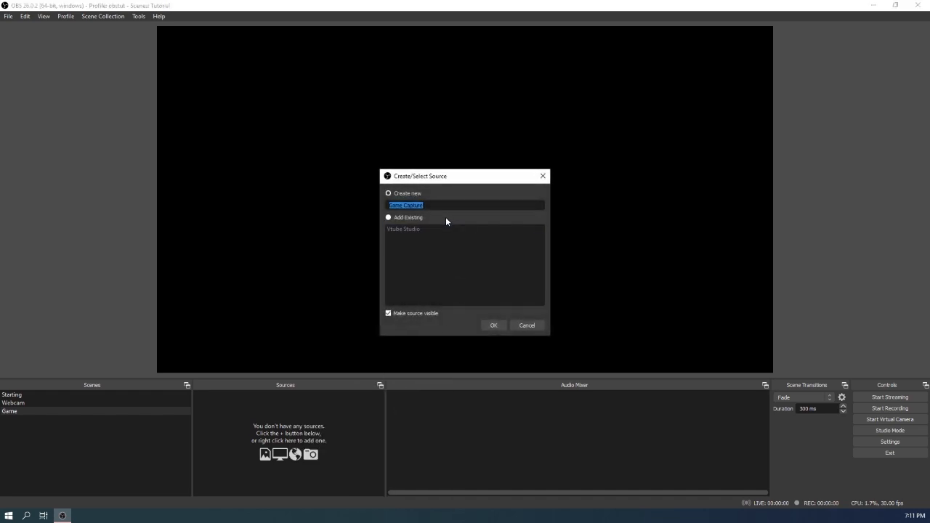
pyautogui.write('Game')
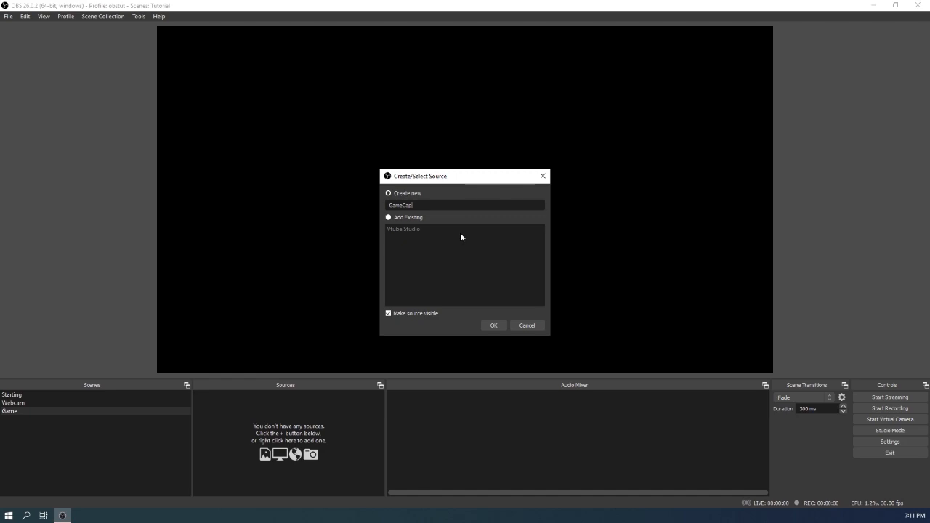
pyautogui.click(494, 325)
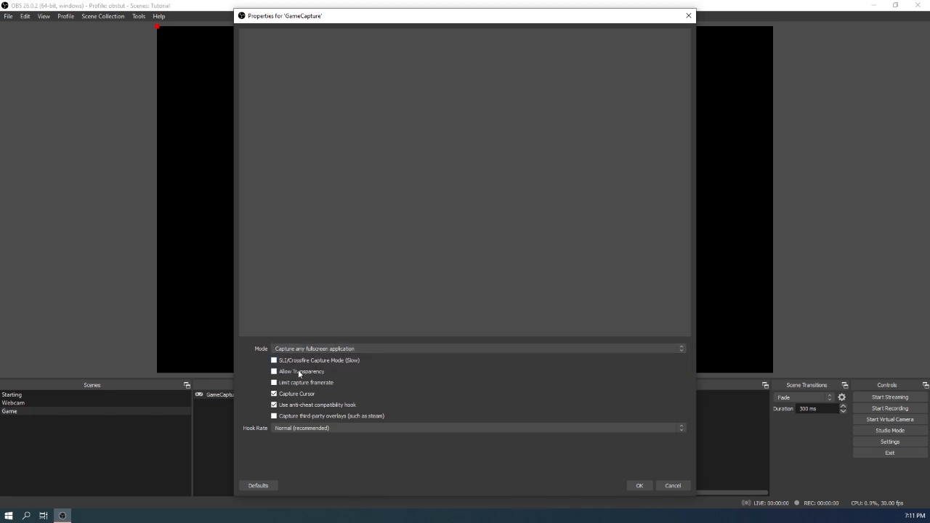
# Step: Accept GameCapture's fullscreen settings and fit it to the whole canvas
pyautogui.click(640, 485)
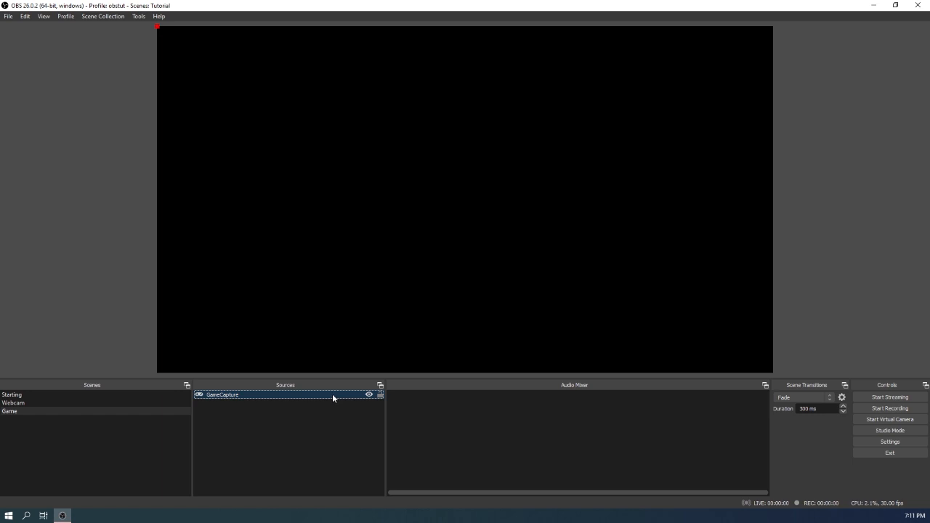
pyautogui.moveTo(314, 398)
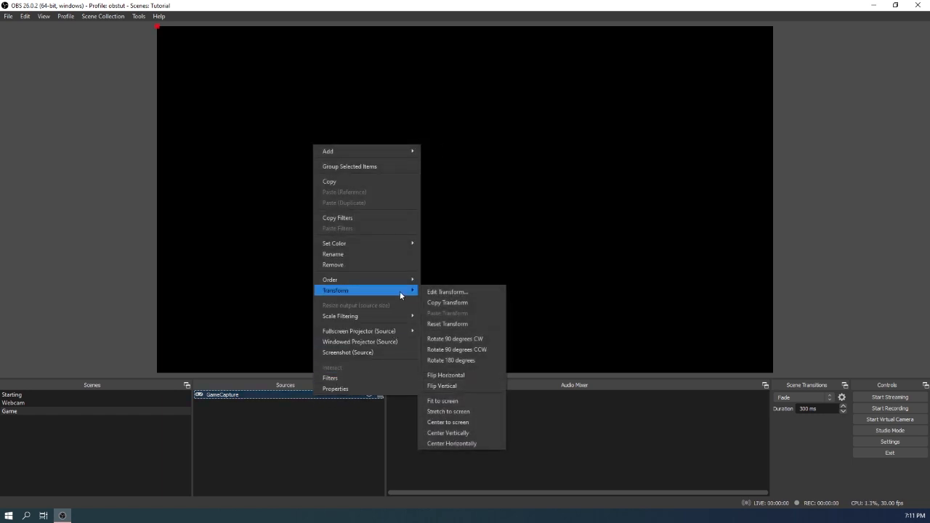
pyautogui.click(442, 401)
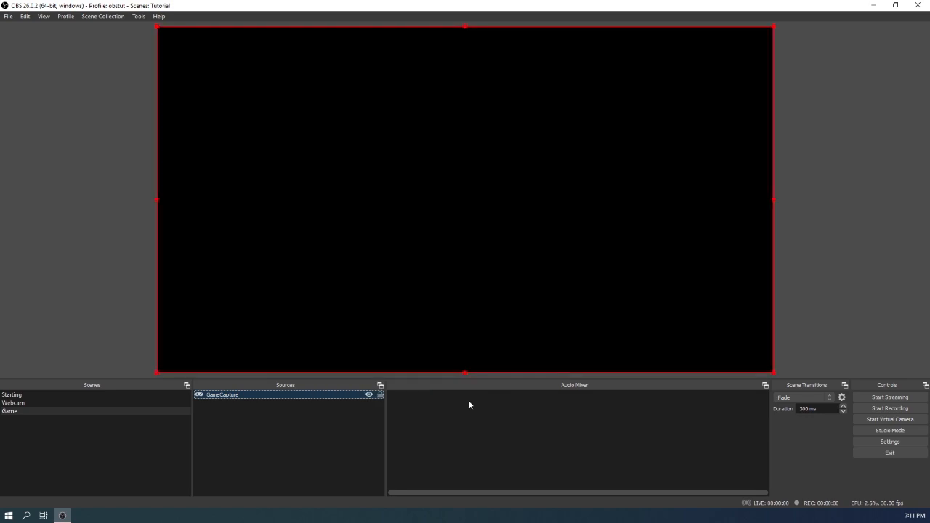
pyautogui.moveTo(701, 139)
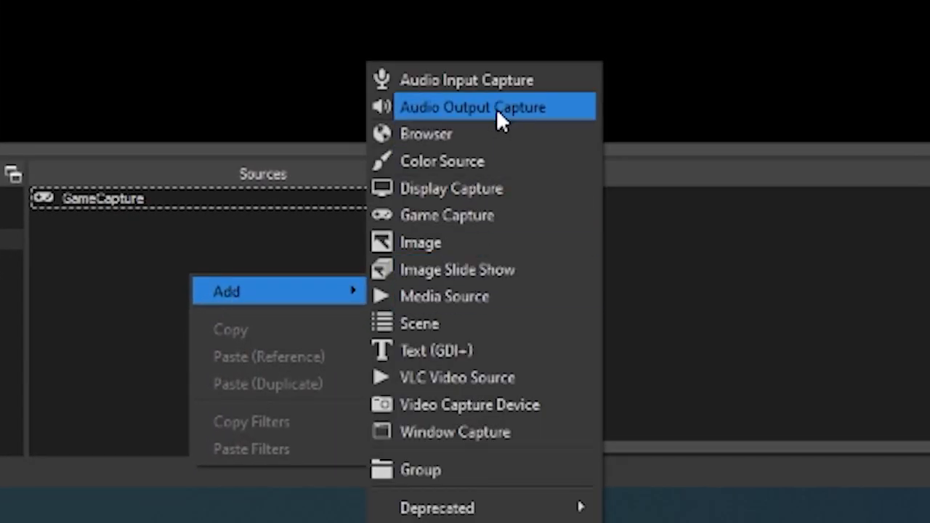
# Step: Add an Audio Output Capture source with its default name to the Game scene
pyautogui.click(474, 107)
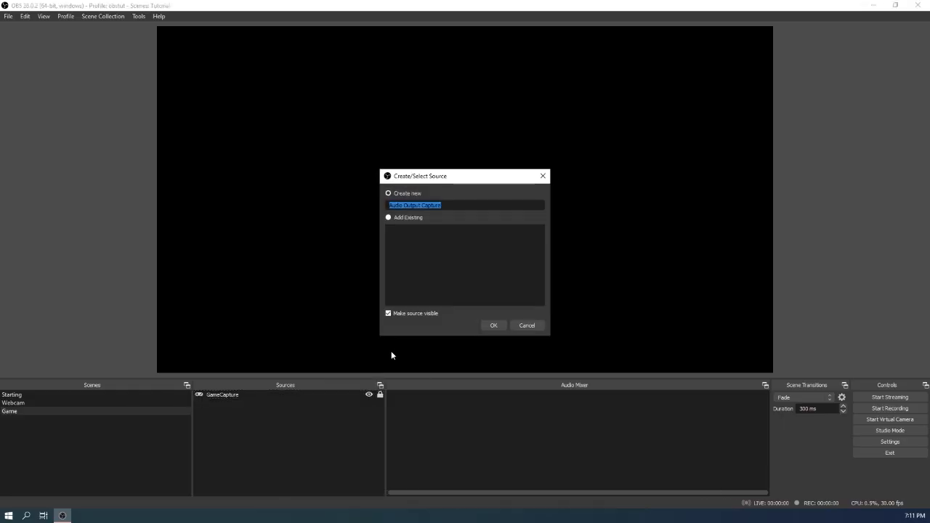
pyautogui.click(494, 325)
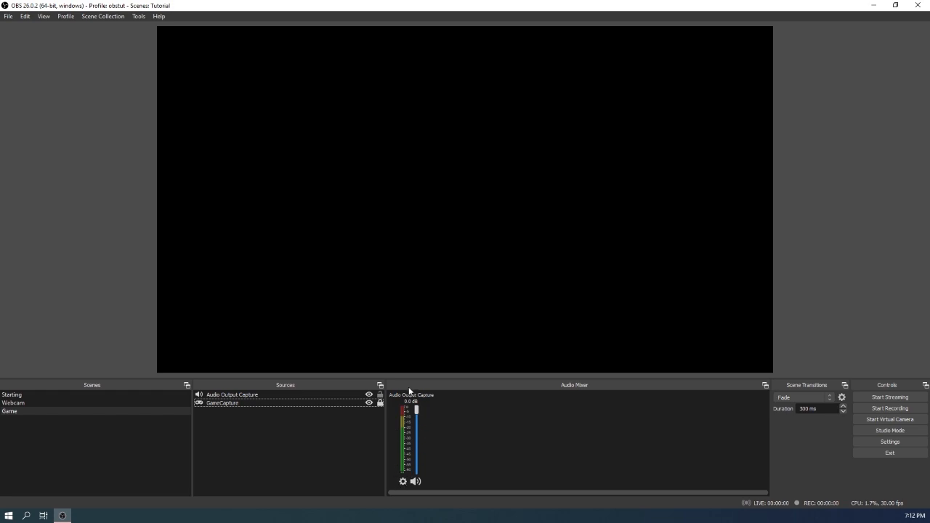
pyautogui.moveTo(907, 321)
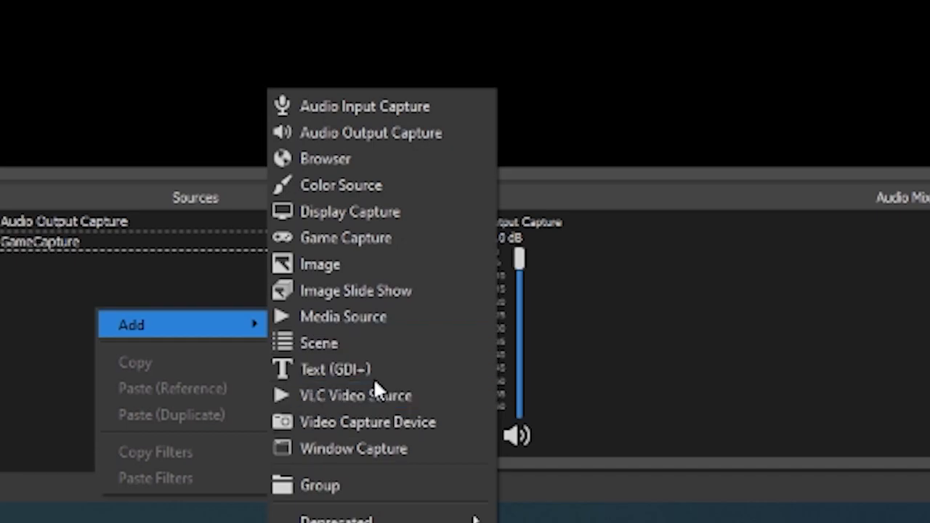
# Step: Add the existing Webcam scene as a source inside the Game scene
pyautogui.click(320, 343)
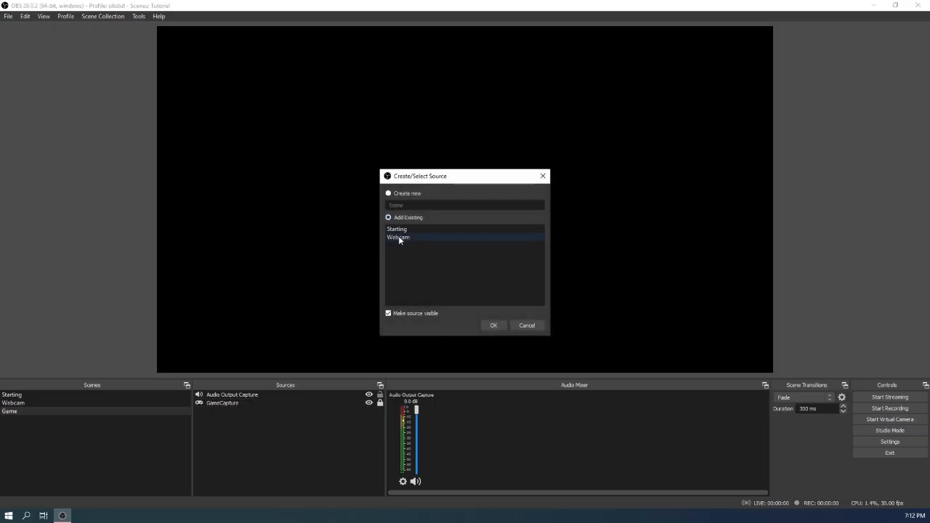
pyautogui.moveTo(410, 238)
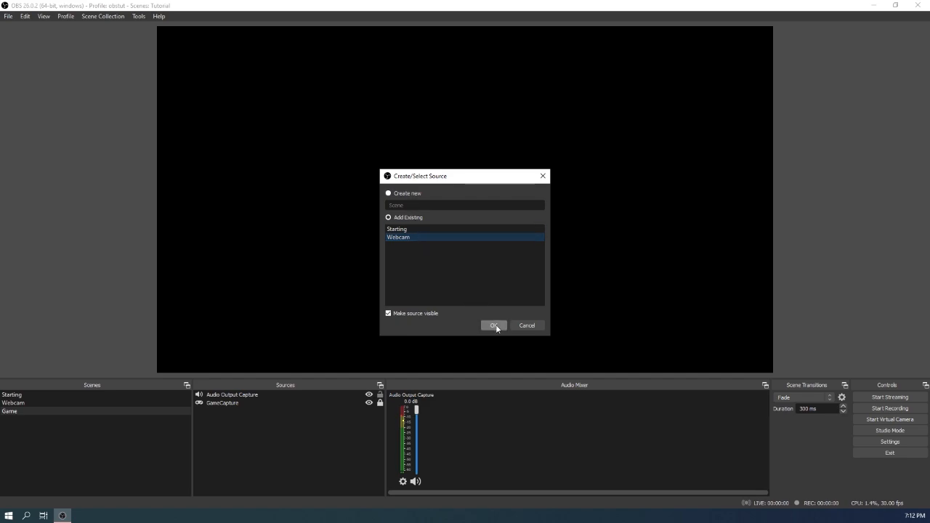
pyautogui.click(495, 326)
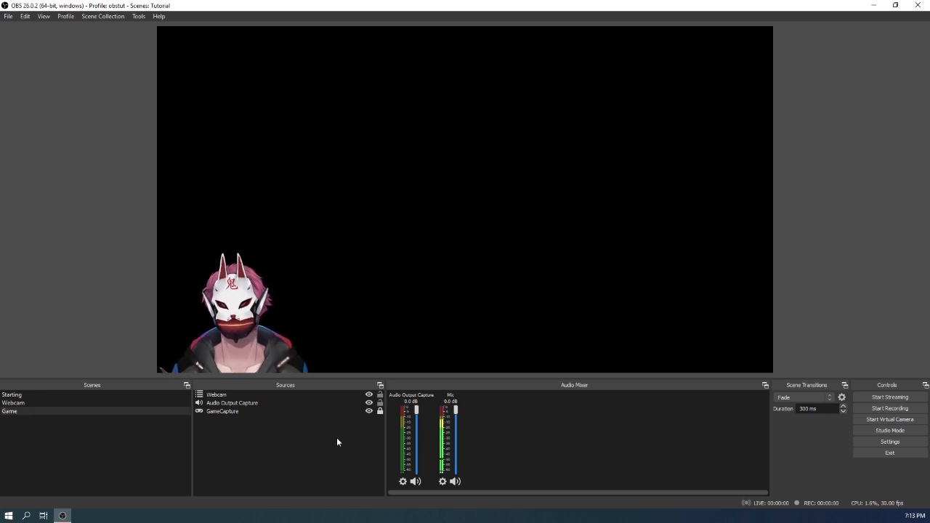
# Step: Toggle the nested Webcam scene's visibility a few times to test it
pyautogui.click(223, 411)
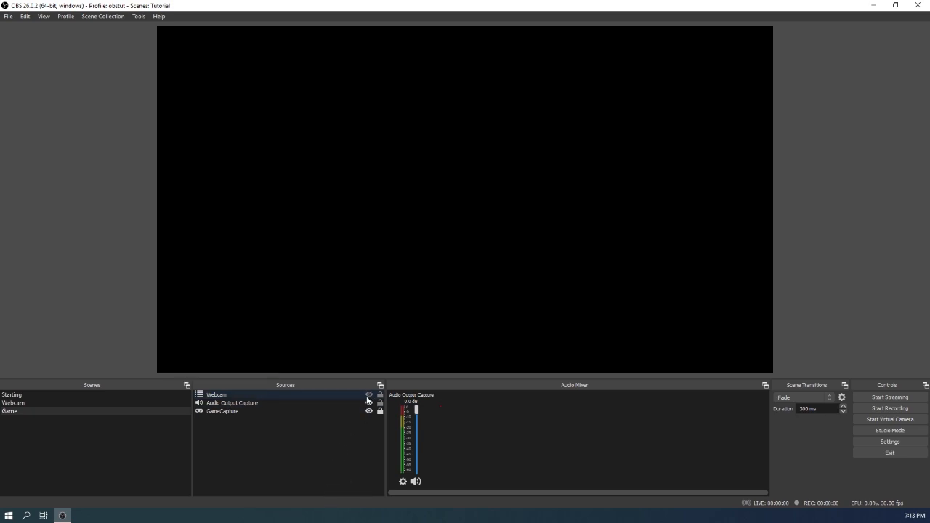
pyautogui.click(369, 395)
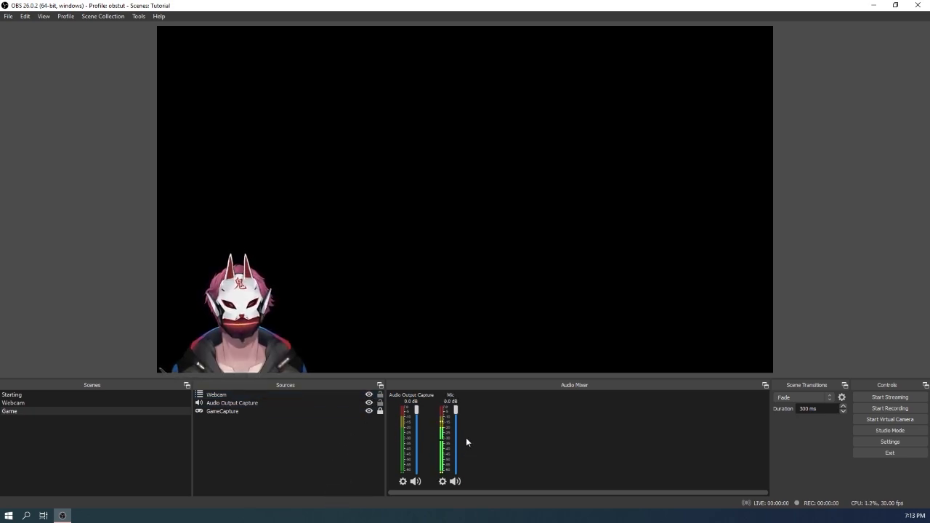
pyautogui.click(232, 403)
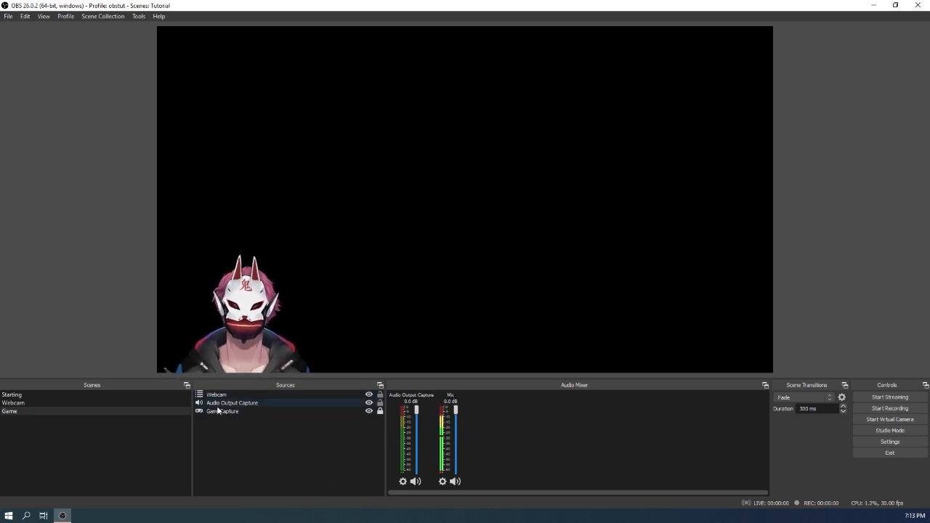
pyautogui.click(224, 412)
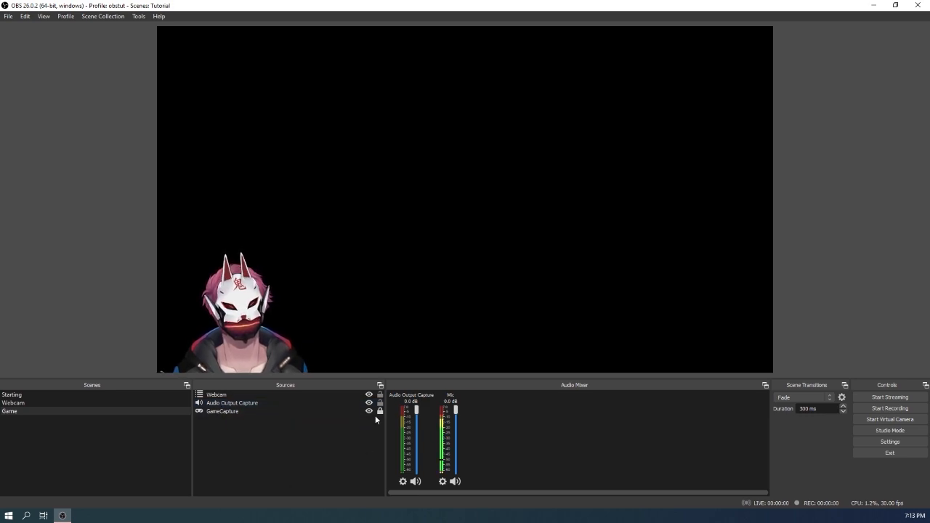
pyautogui.click(223, 411)
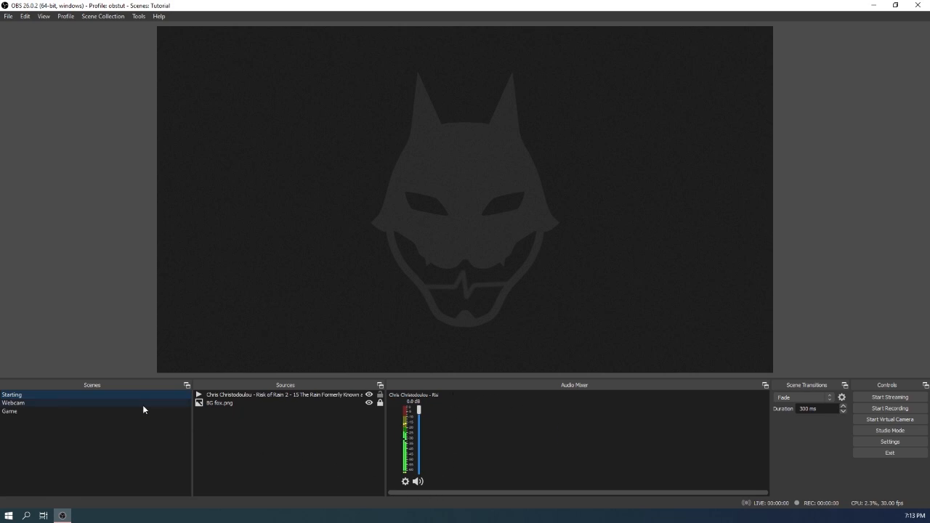
# Step: Move Game above Webcam, then switch between Webcam and Game to preview each
pyautogui.click(13, 403)
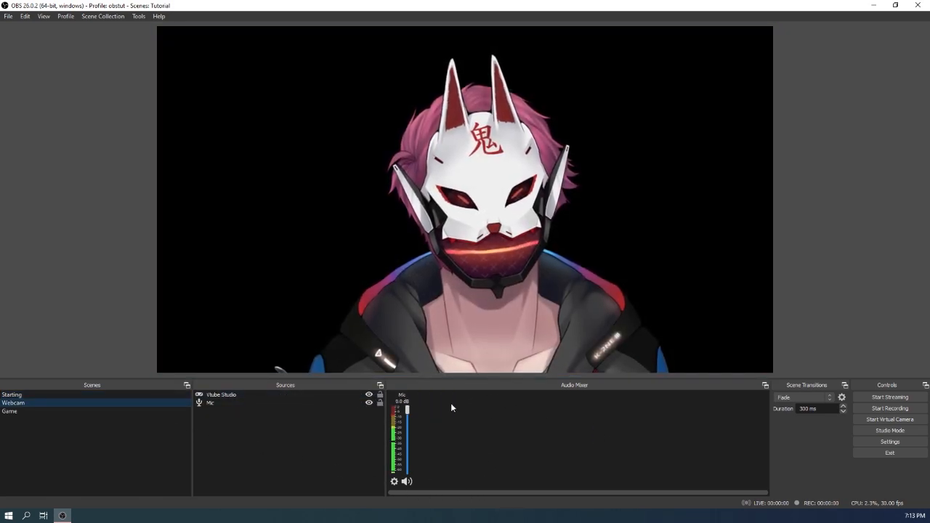
pyautogui.click(9, 402)
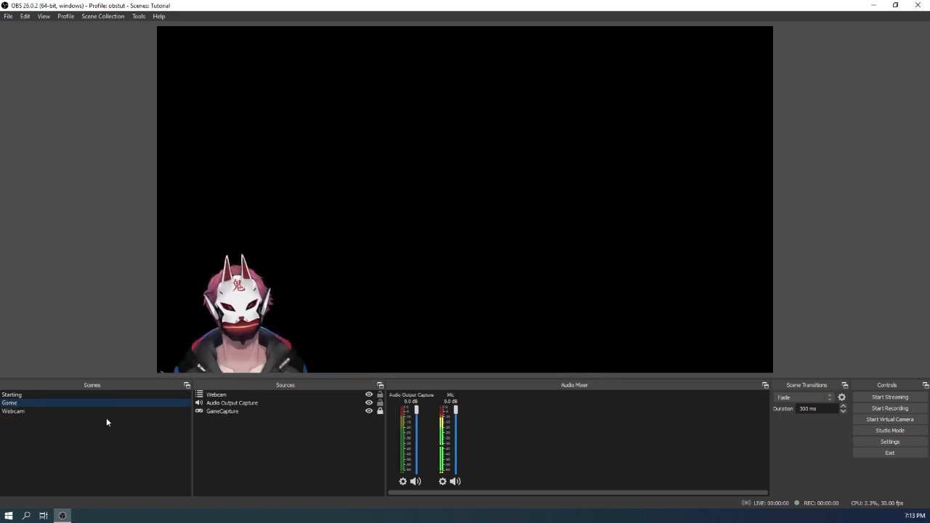
pyautogui.click(13, 411)
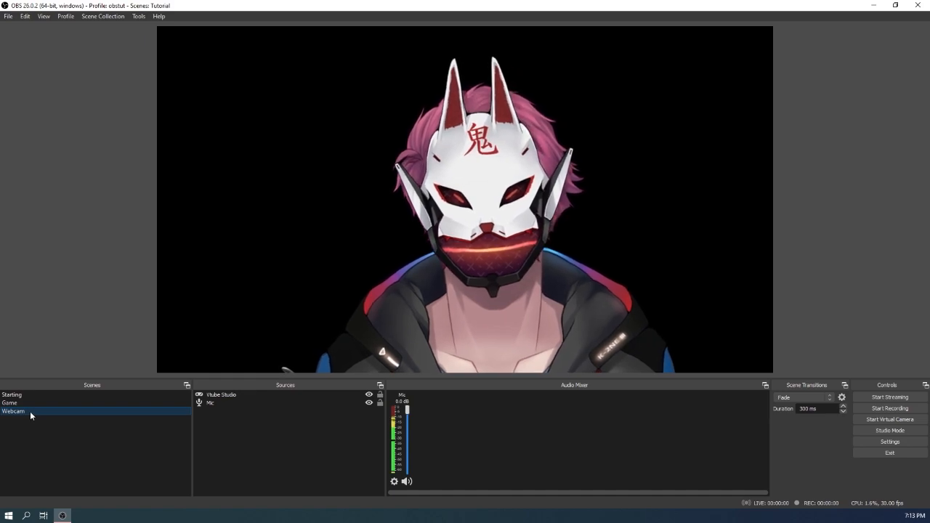
pyautogui.click(9, 403)
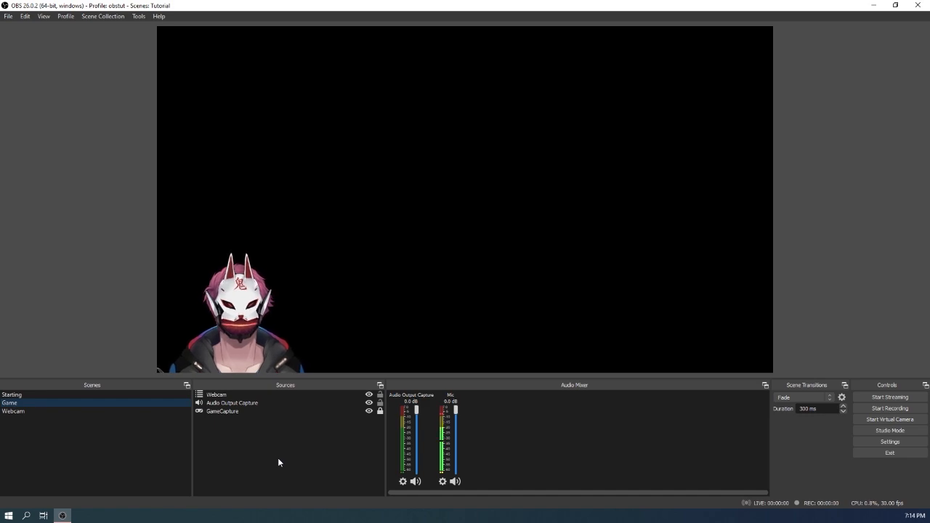
pyautogui.click(13, 412)
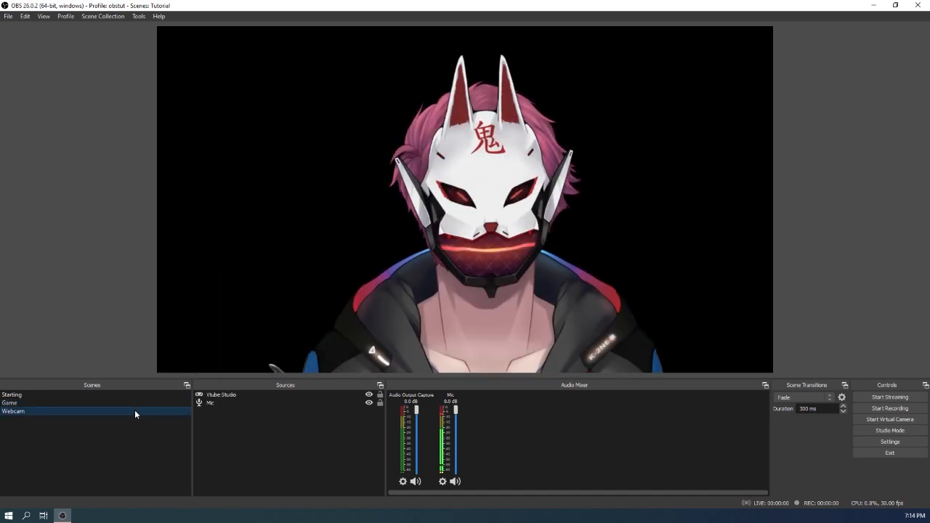